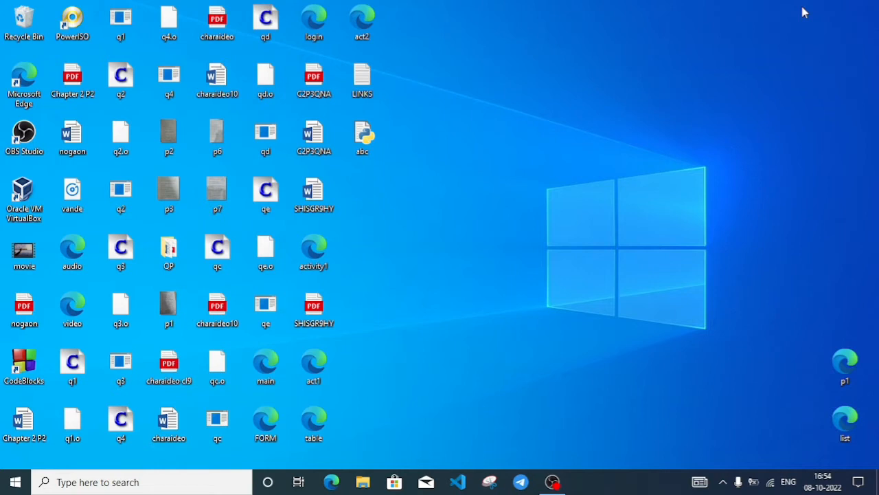
{"action": "mouse_move", "coordinate": [34, 474]}
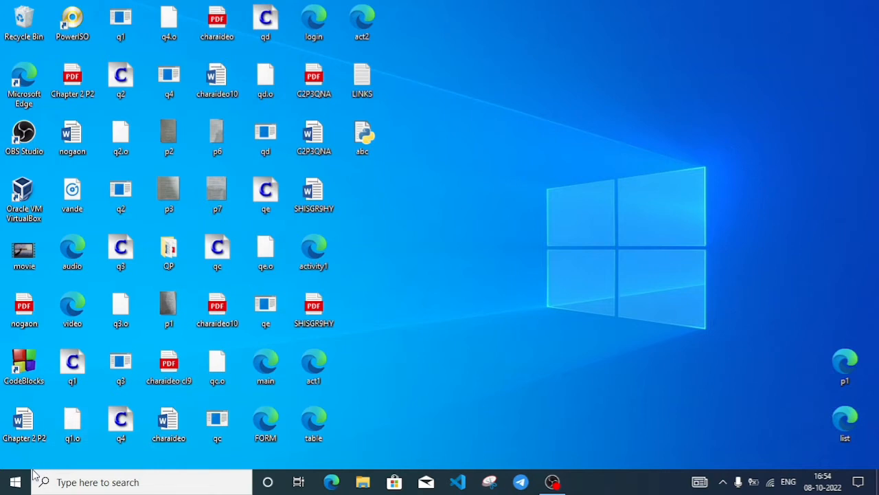
- Open the Start menu, scroll the app list to P, and expand the Python 3.10 folder
{"action": "left_click", "coordinate": [14, 482]}
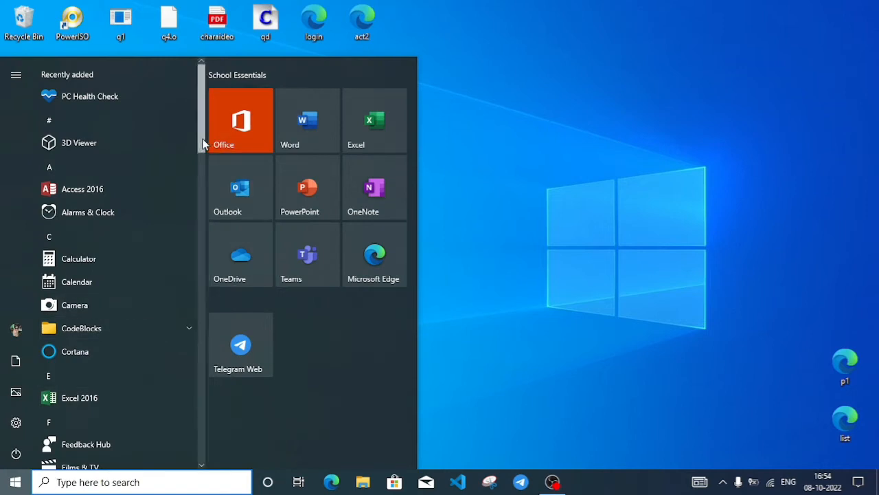
{"action": "scroll", "scroll_direction": "down", "scroll_amount": 3}
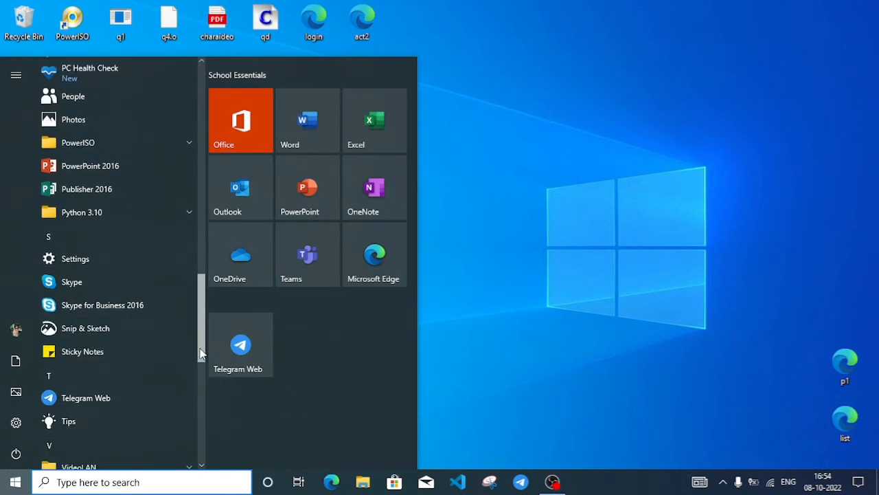
{"action": "mouse_move", "coordinate": [124, 212]}
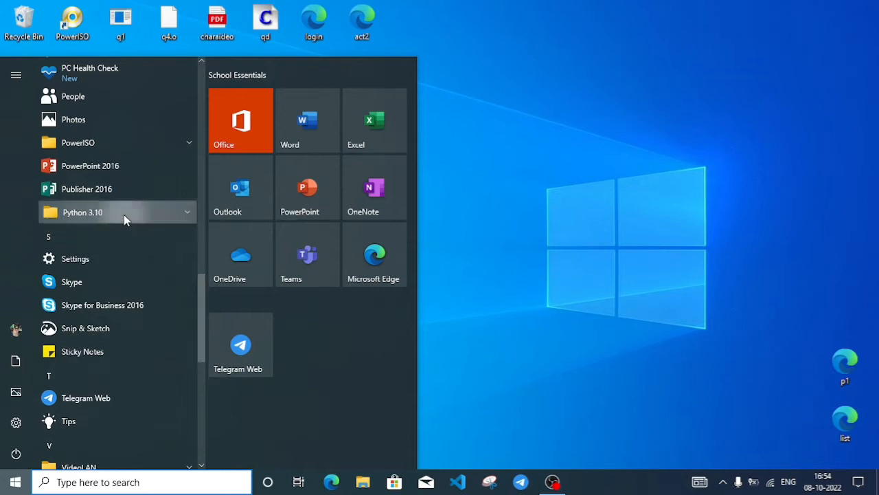
{"action": "left_click", "coordinate": [82, 212]}
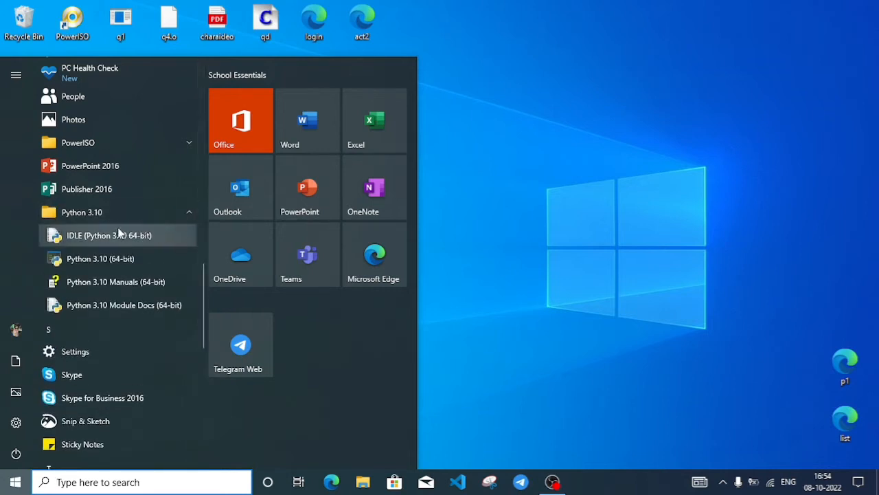
{"action": "mouse_move", "coordinate": [135, 243]}
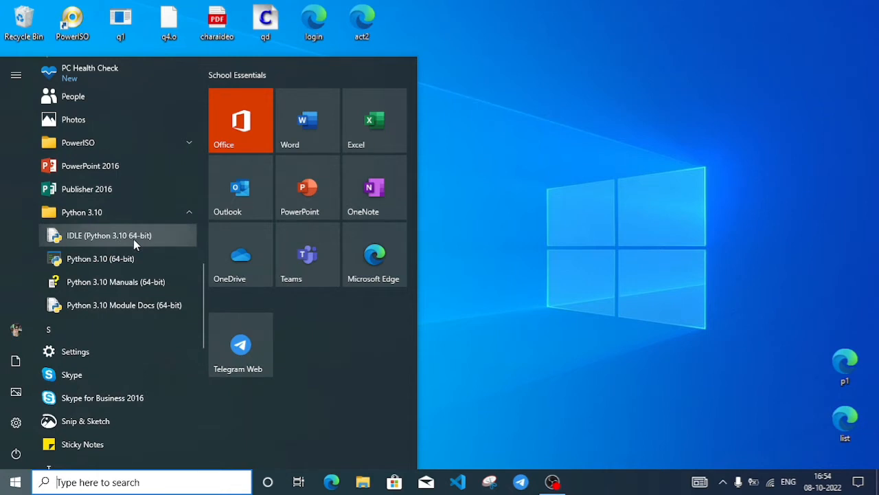
- Launch IDLE (Python 3.10 64-bit) and run 'import pandas as pd', which raises ModuleNotFoundError
{"action": "left_click", "coordinate": [109, 234]}
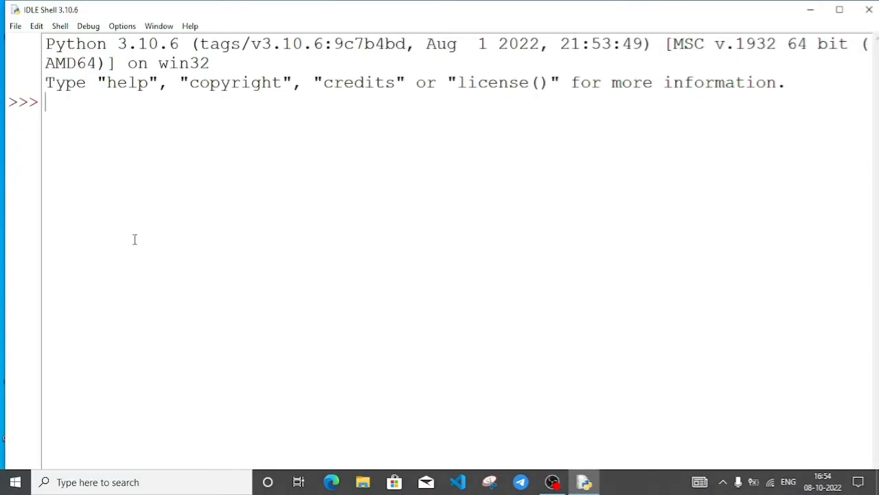
{"action": "mouse_move", "coordinate": [58, 98]}
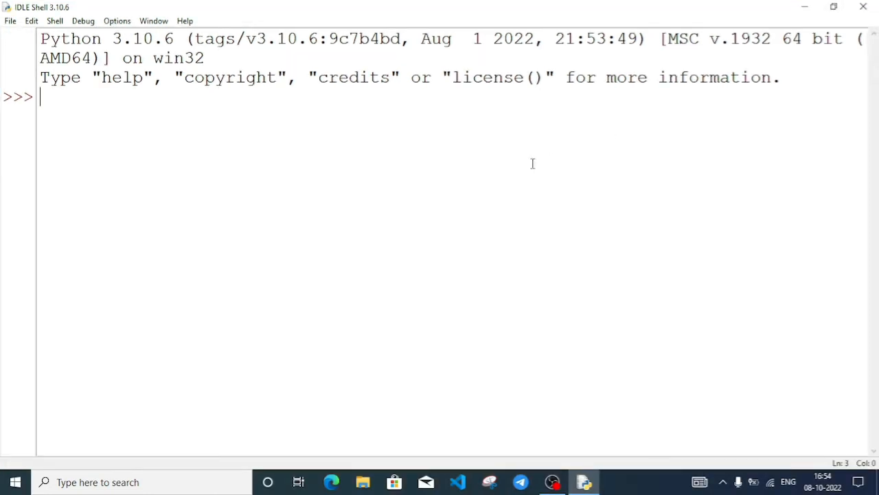
{"action": "mouse_move", "coordinate": [443, 125]}
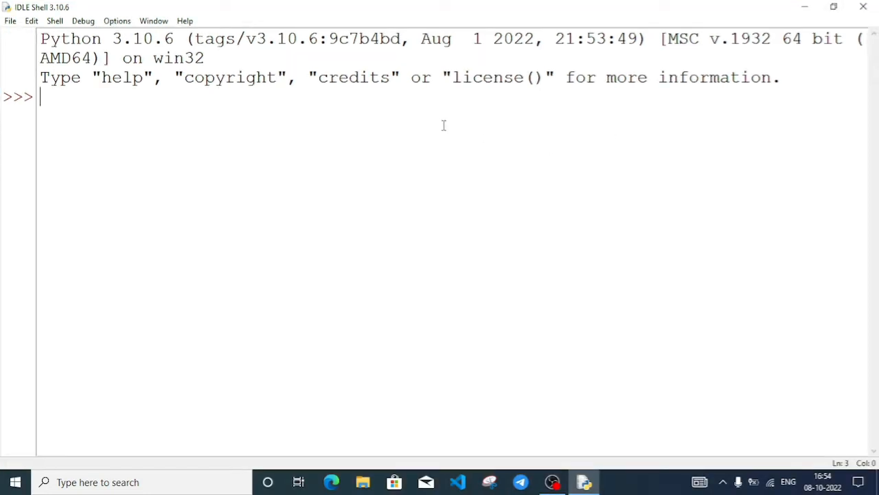
{"action": "type", "text": "im"}
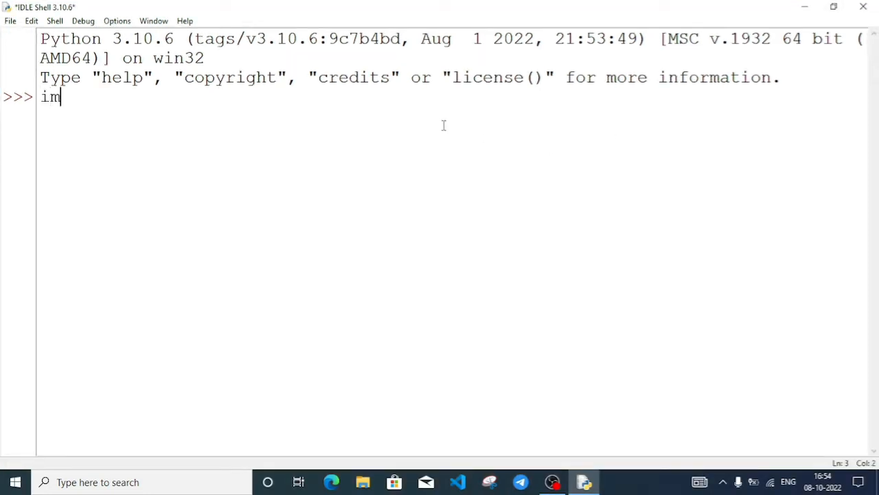
{"action": "type", "text": "port"}
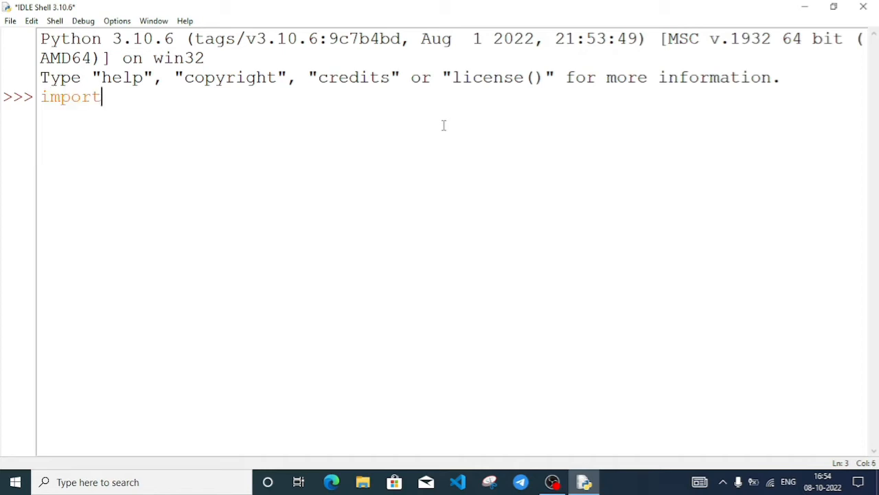
{"action": "type", "text": "panda"}
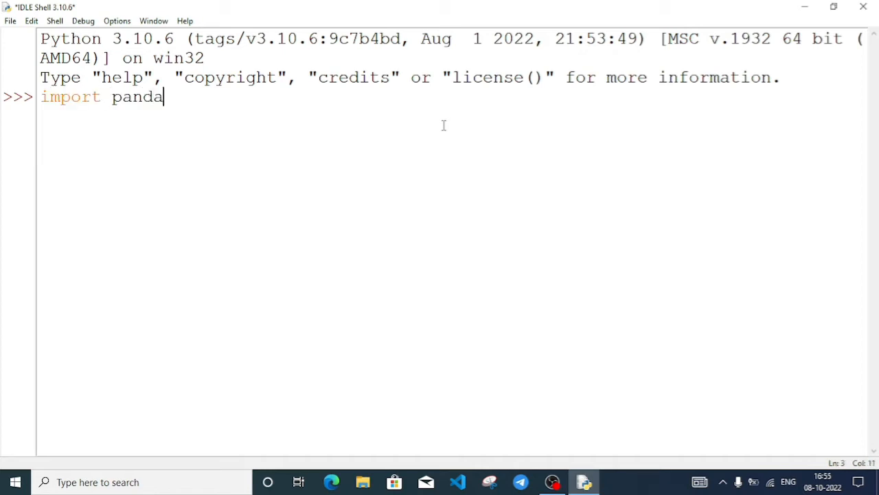
{"action": "type", "text": "s as"}
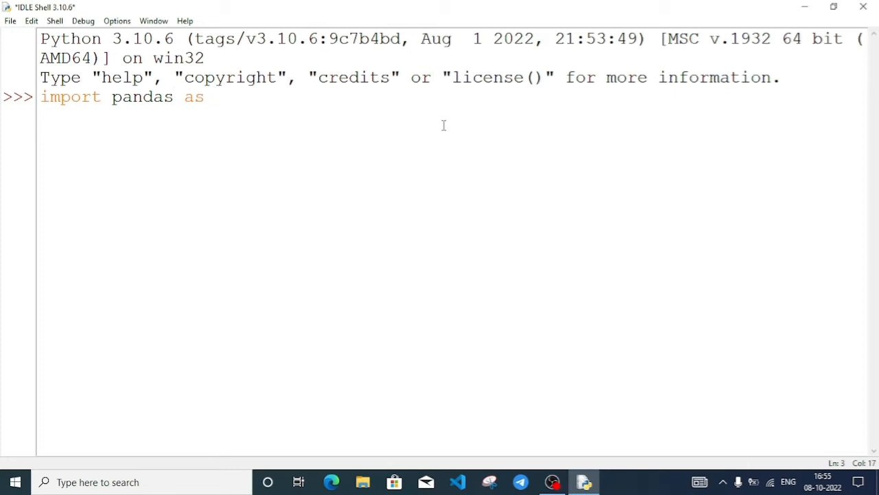
{"action": "type", "text": "pd"}
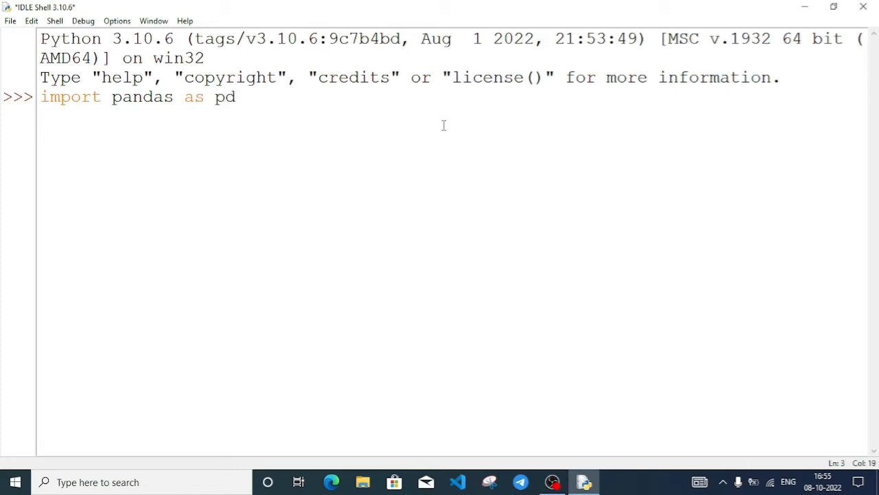
{"action": "key", "text": "Return"}
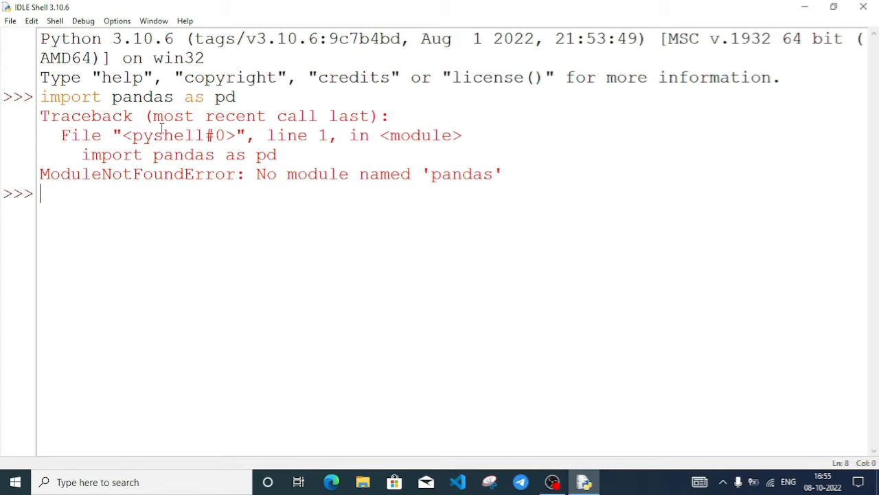
{"action": "mouse_move", "coordinate": [355, 127]}
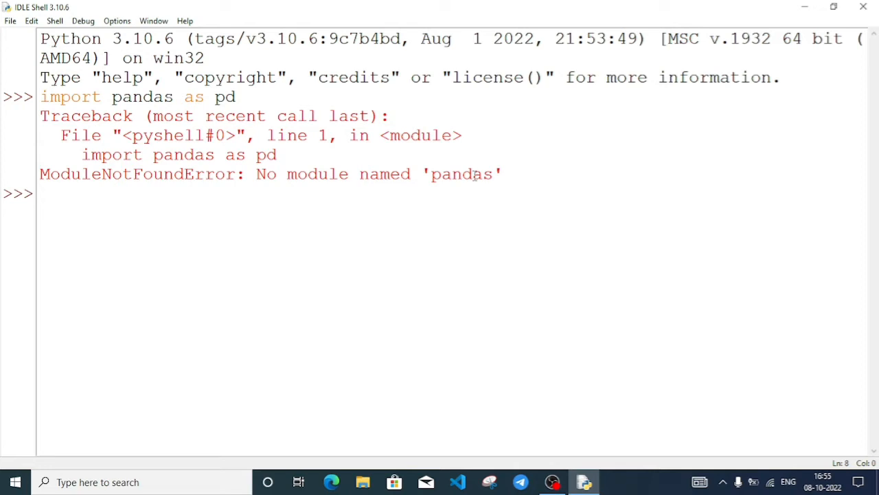
{"action": "type", "text": "p"}
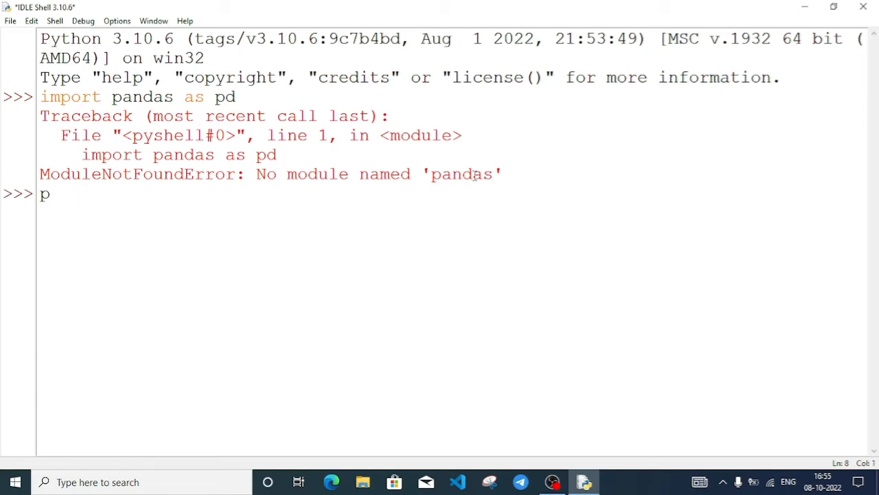
{"action": "type", "text": "ip i"}
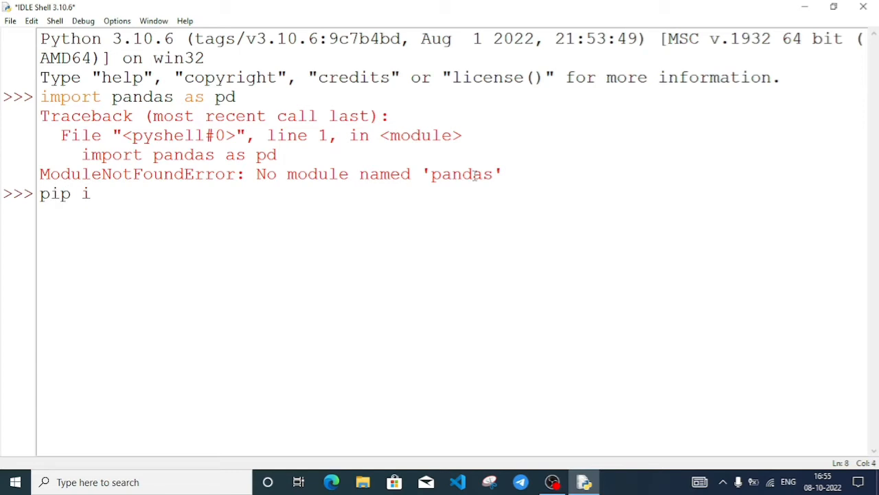
{"action": "type", "text": "nstall"}
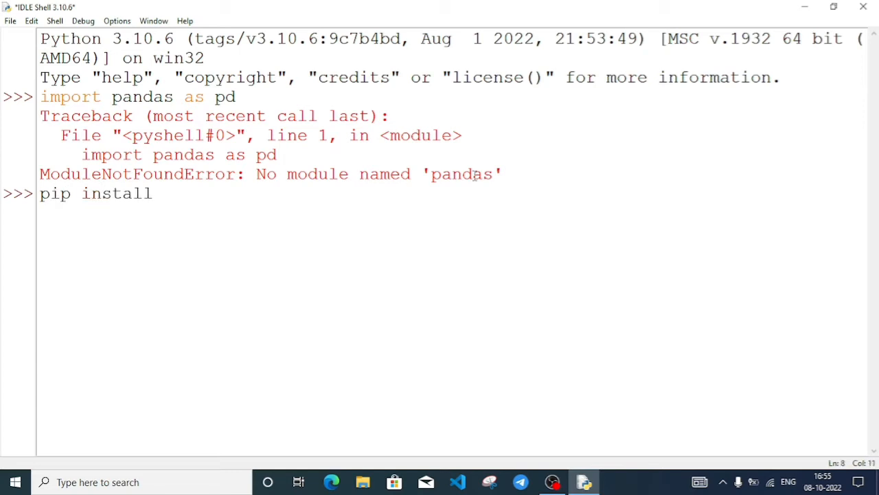
{"action": "type", "text": "pan"}
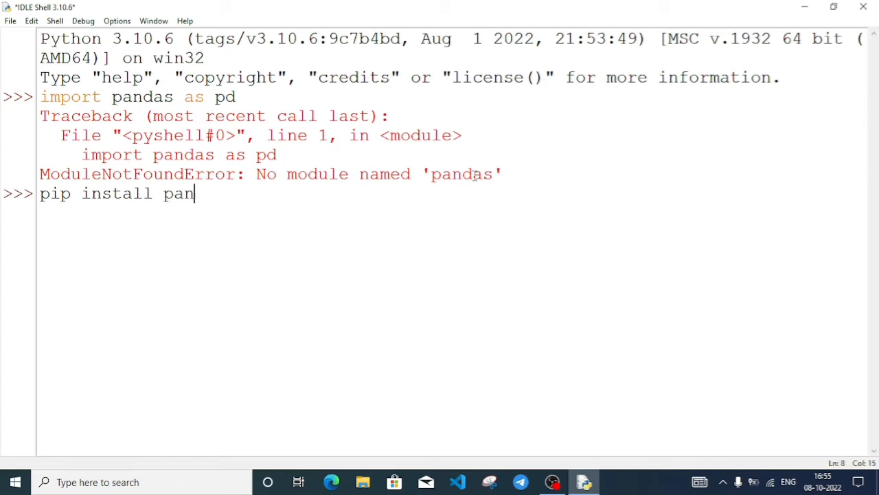
{"action": "type", "text": "das"}
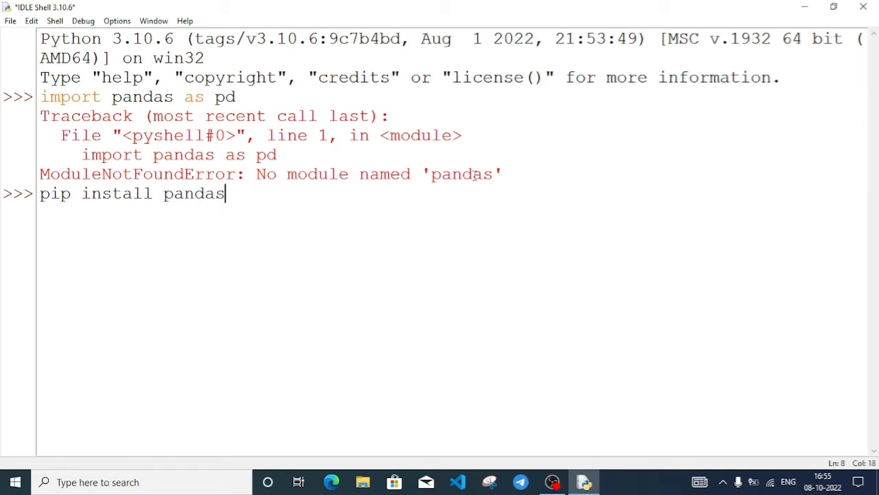
{"action": "key", "text": "Return"}
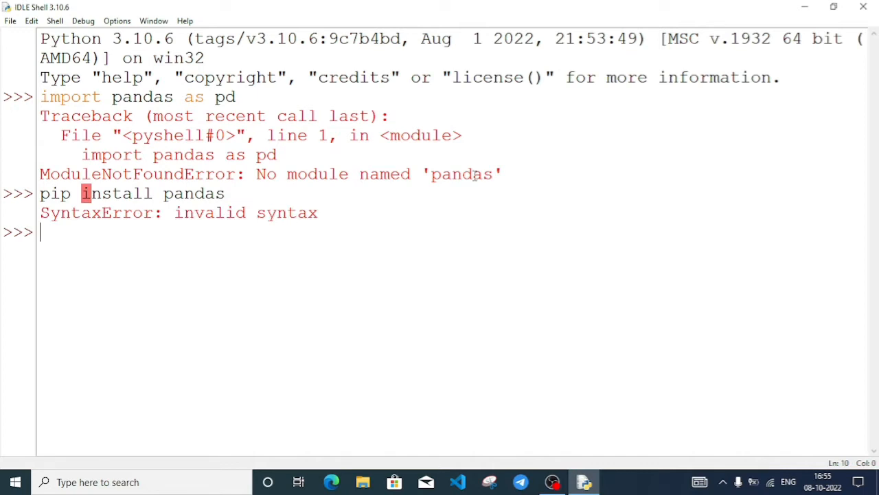
{"action": "key", "text": "Return"}
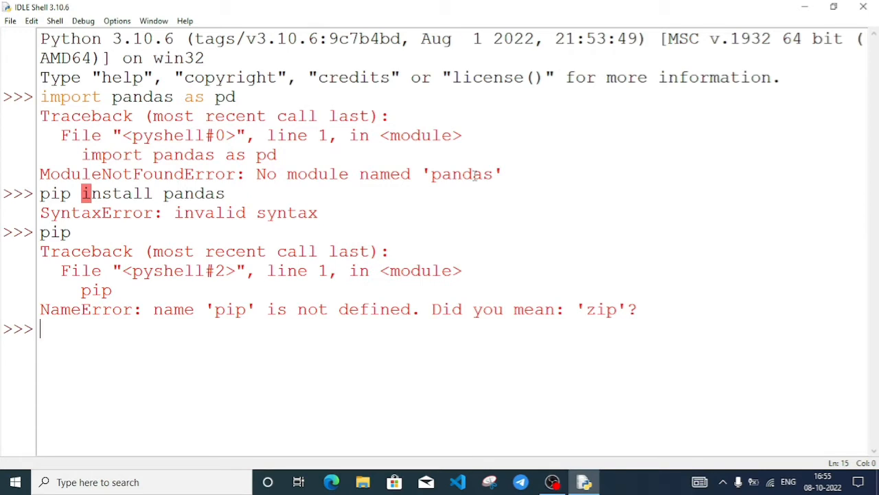
{"action": "mouse_move", "coordinate": [431, 115]}
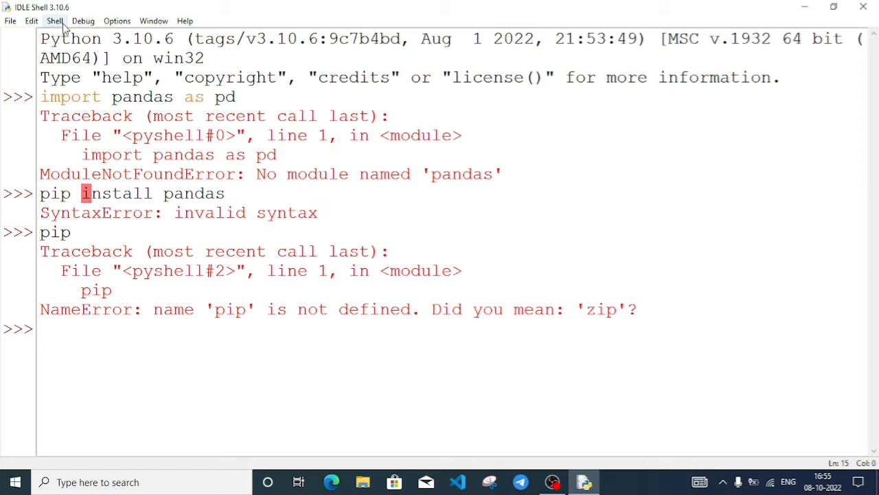
{"action": "left_click", "coordinate": [54, 20]}
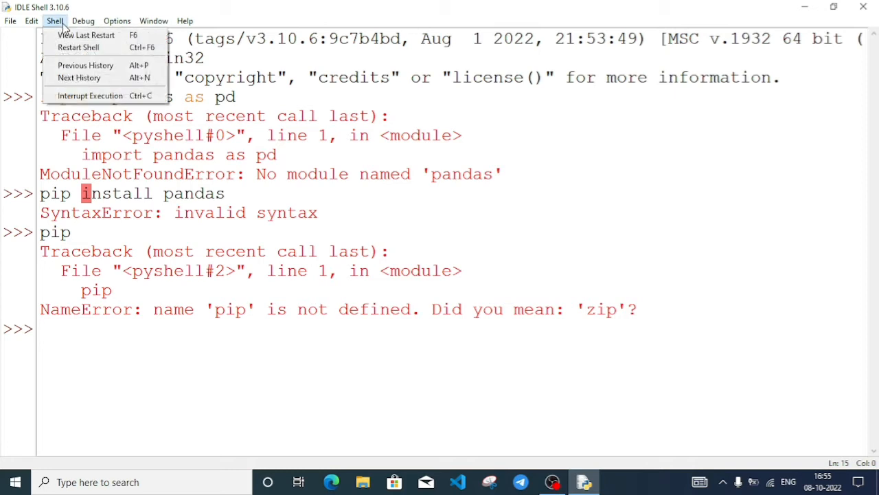
{"action": "mouse_move", "coordinate": [185, 233]}
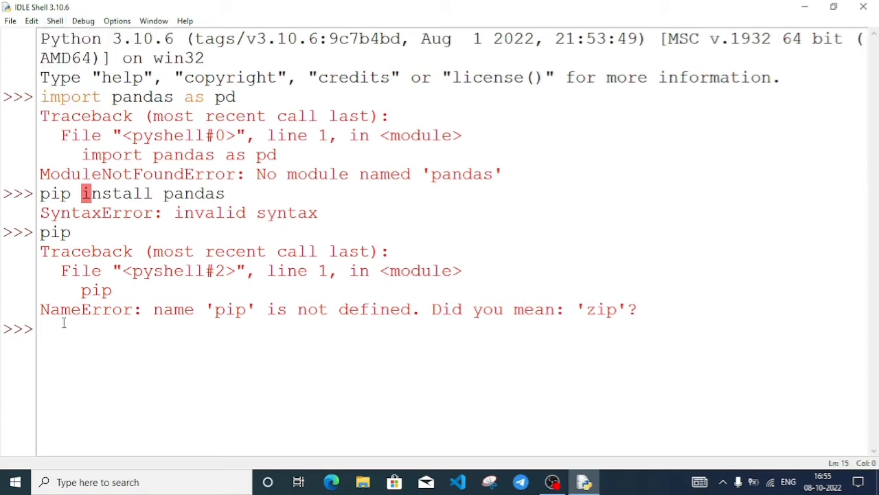
- Run 'import sys' and 'sys.executable' to print the Python310\pythonw.exe interpreter path
{"action": "type", "text": "i"}
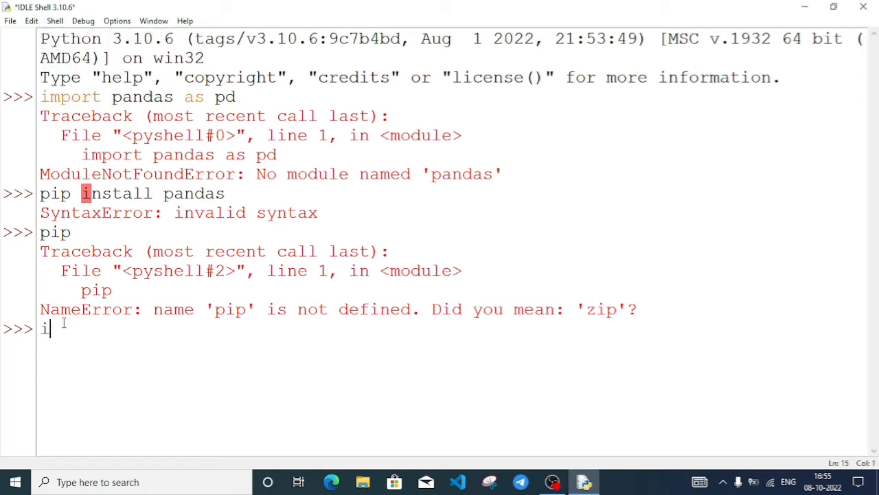
{"action": "type", "text": "mport"}
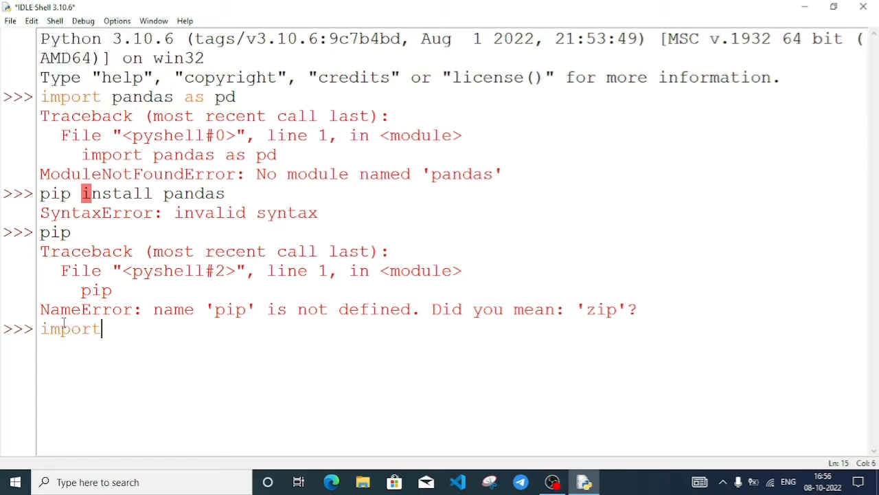
{"action": "type", "text": "sy"}
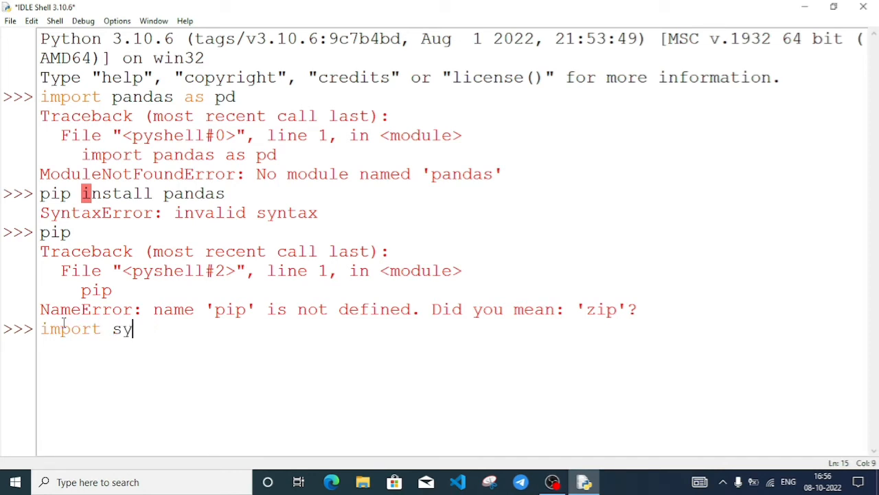
{"action": "key", "text": "Return"}
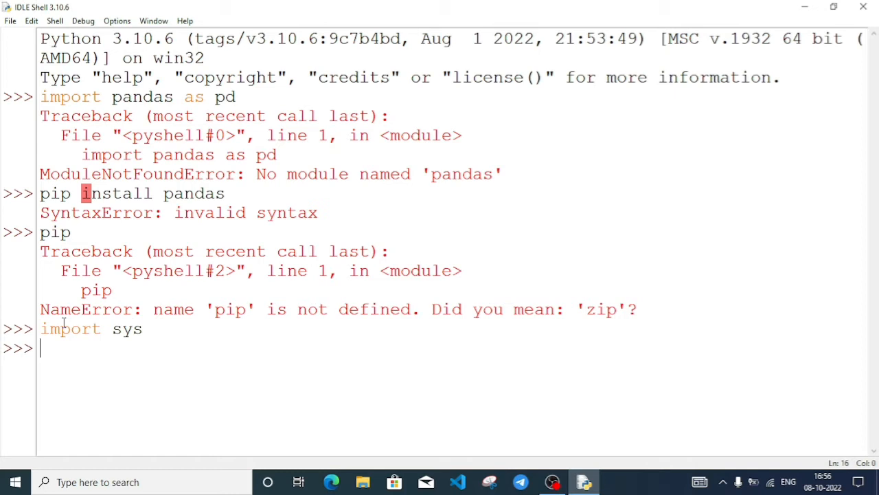
{"action": "type", "text": "sys."}
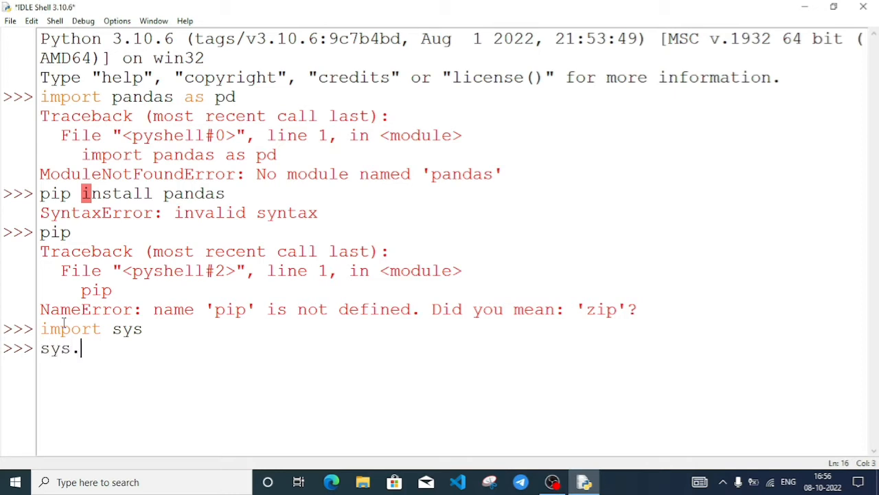
{"action": "type", "text": "executab"}
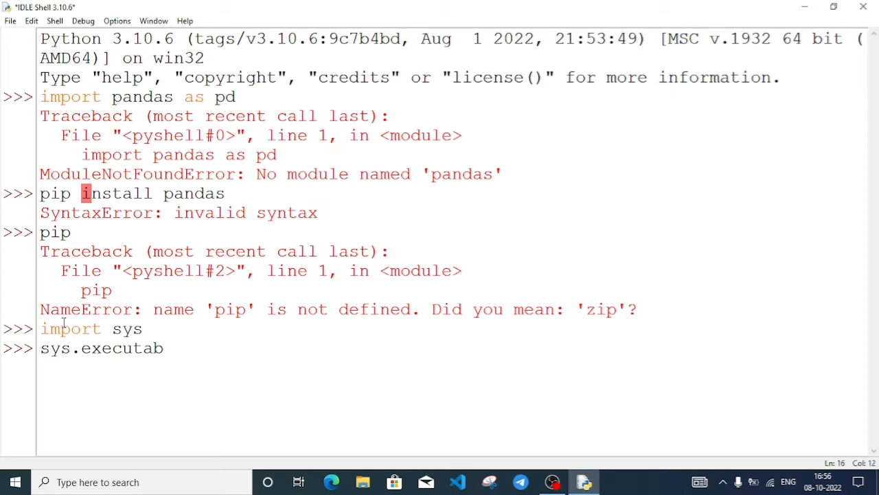
{"action": "key", "text": "Return"}
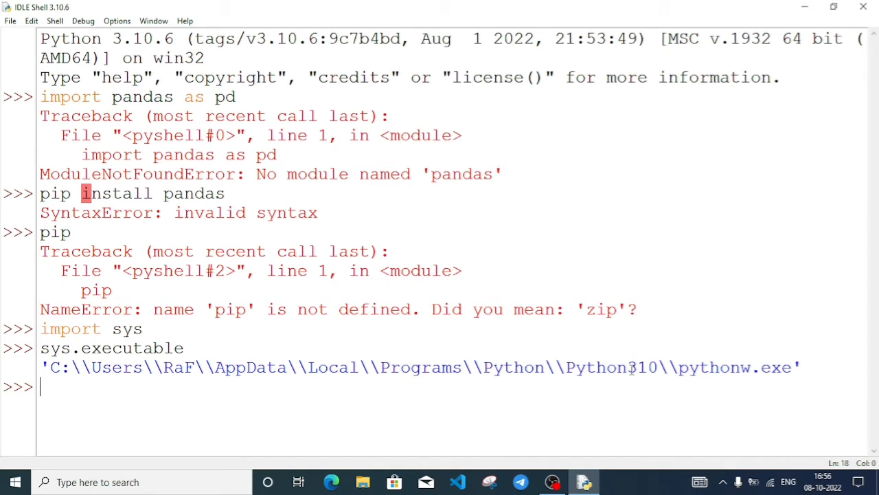
{"action": "mouse_move", "coordinate": [435, 403]}
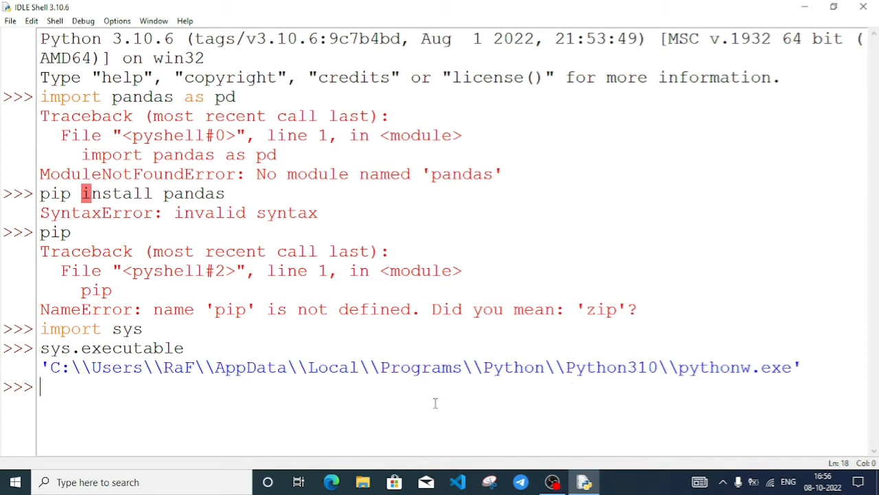
- Open File Explorer and go to Local Disk (C:), Users, then the personal profile folder
{"action": "left_click", "coordinate": [363, 481]}
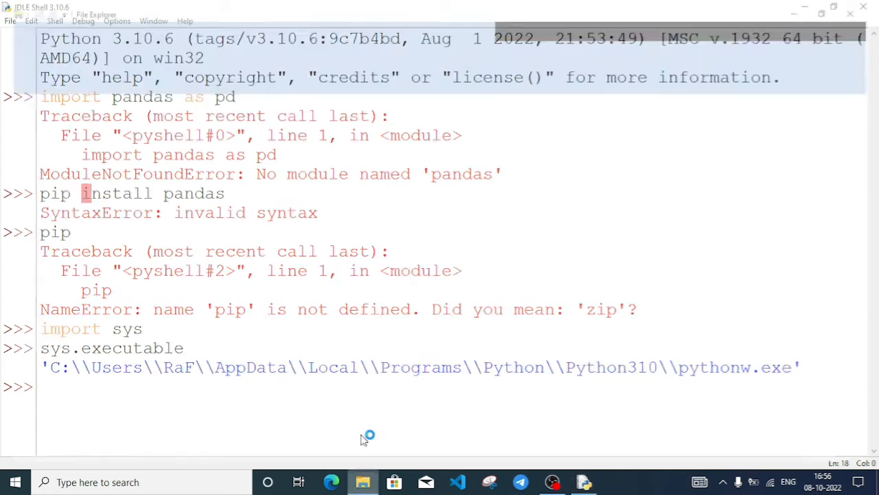
{"action": "left_click", "coordinate": [363, 482]}
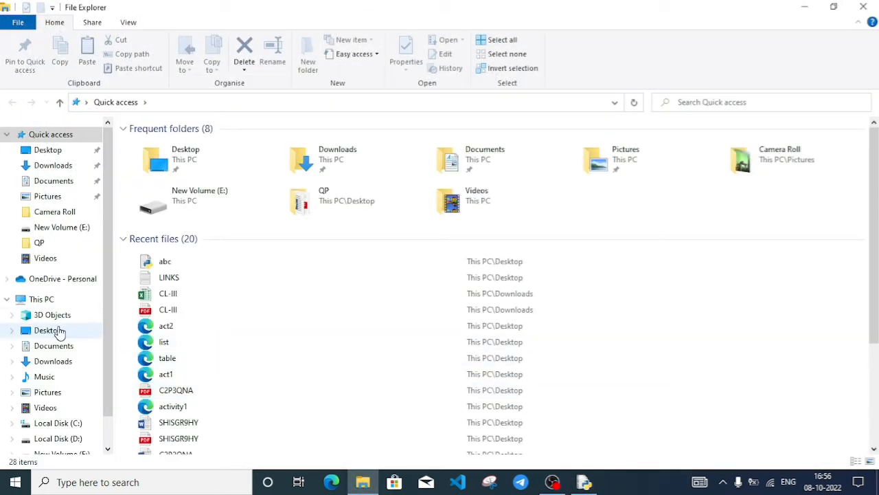
{"action": "left_click", "coordinate": [47, 330]}
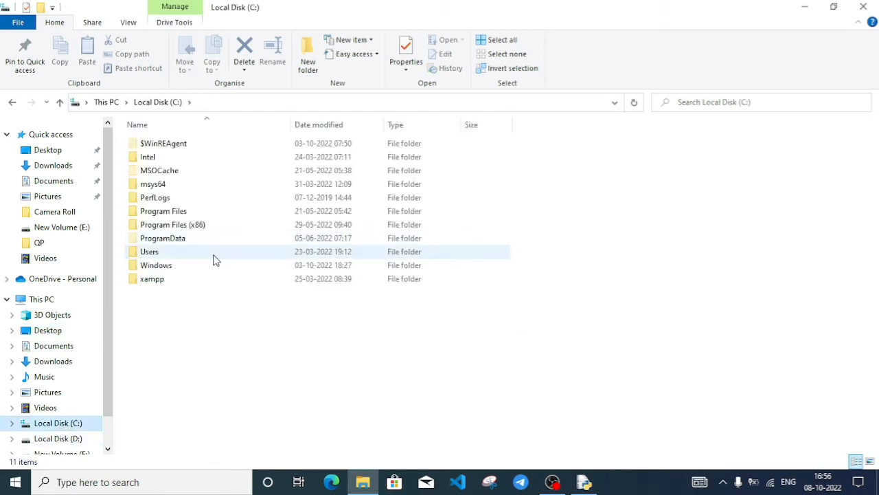
{"action": "double_click", "coordinate": [149, 252]}
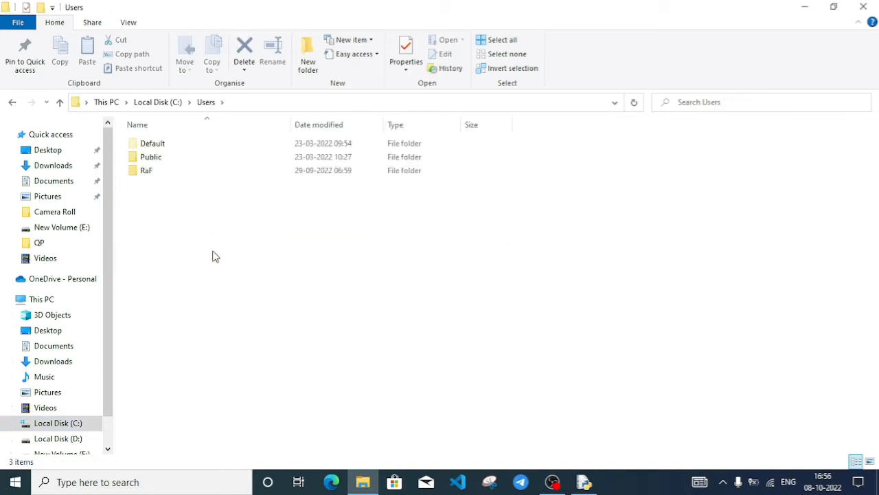
{"action": "left_click", "coordinate": [147, 170]}
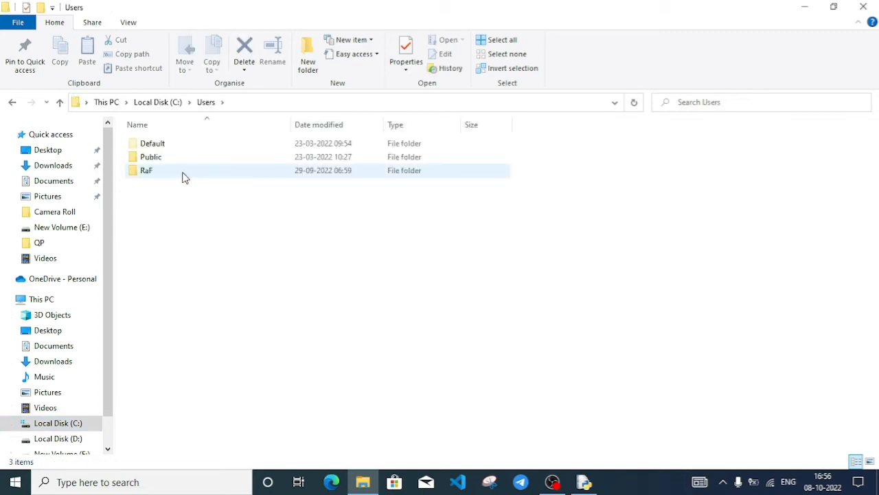
{"action": "mouse_move", "coordinate": [206, 177]}
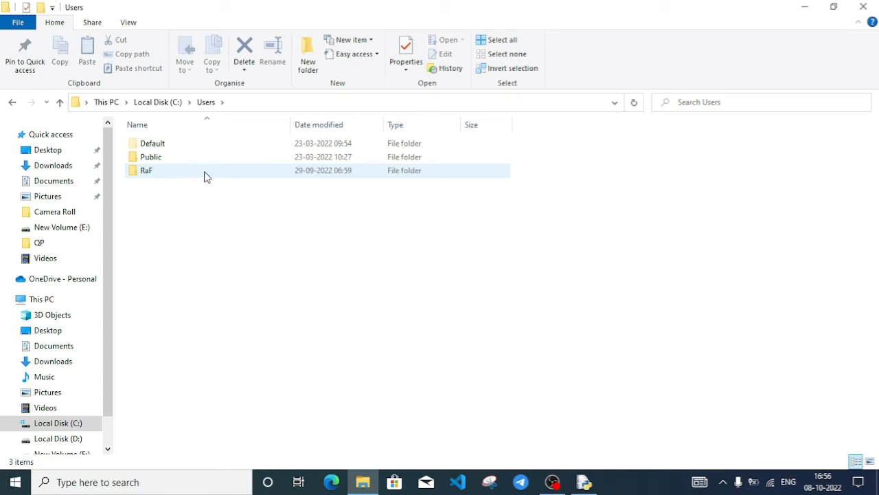
{"action": "double_click", "coordinate": [146, 171]}
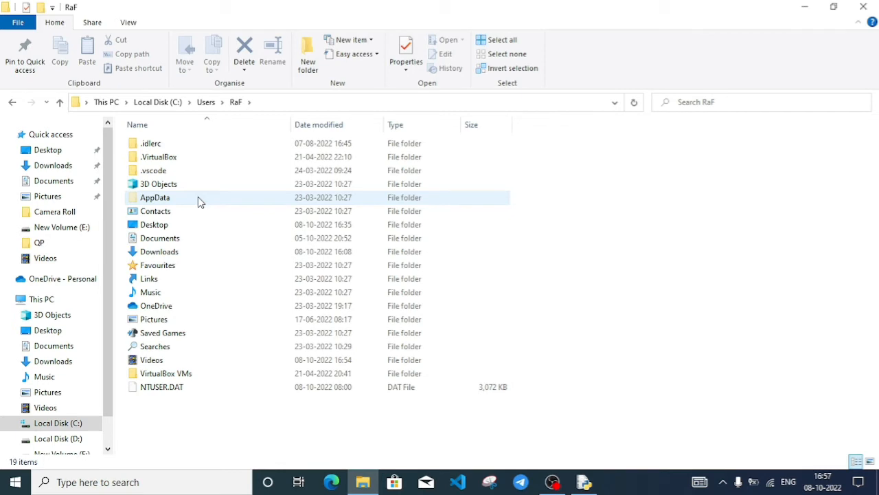
{"action": "mouse_move", "coordinate": [199, 200]}
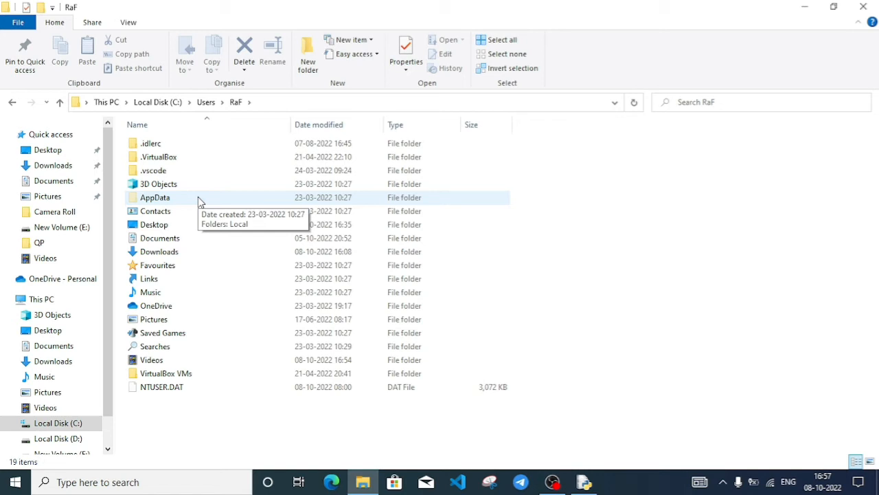
{"action": "mouse_move", "coordinate": [17, 23]}
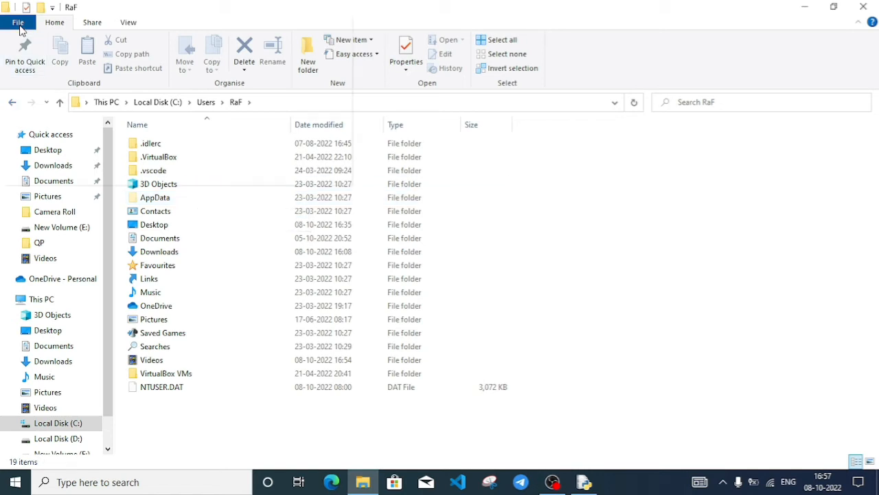
- In Folder Options' View settings, choose 'Show hidden files, folders and drives' and confirm with OK
{"action": "left_click", "coordinate": [17, 22]}
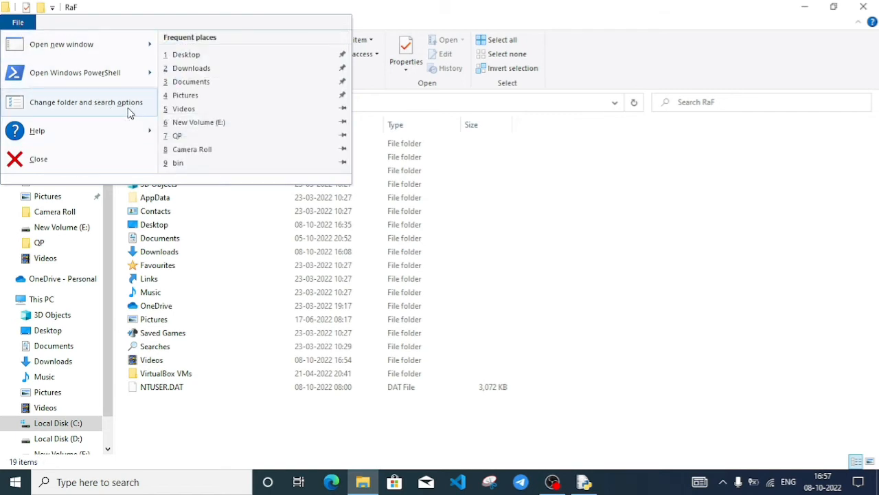
{"action": "left_click", "coordinate": [85, 101]}
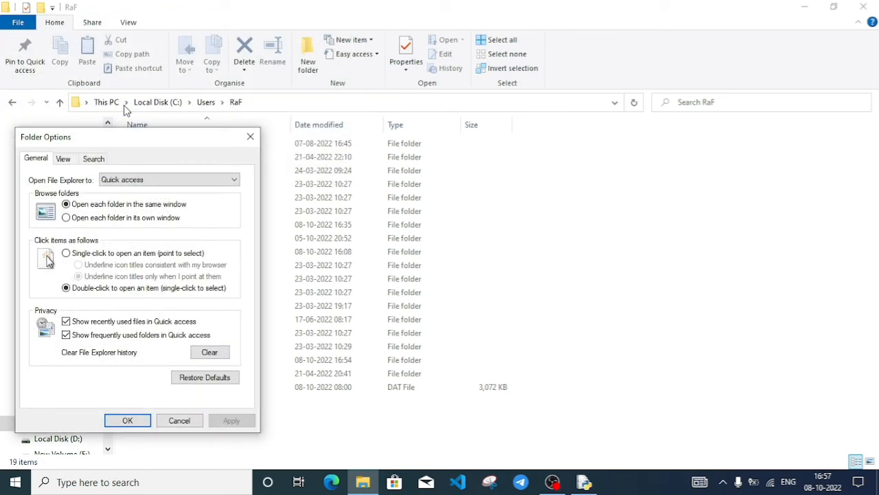
{"action": "left_click", "coordinate": [63, 158]}
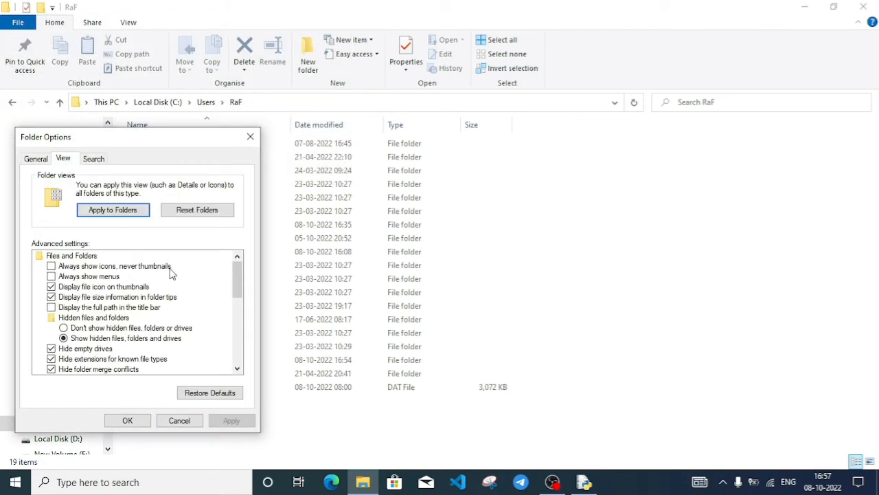
{"action": "mouse_move", "coordinate": [162, 337]}
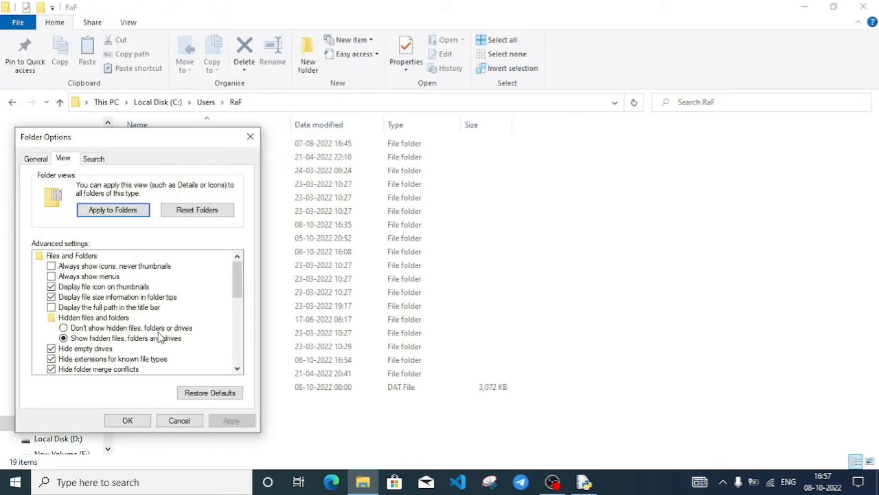
{"action": "left_click", "coordinate": [63, 327]}
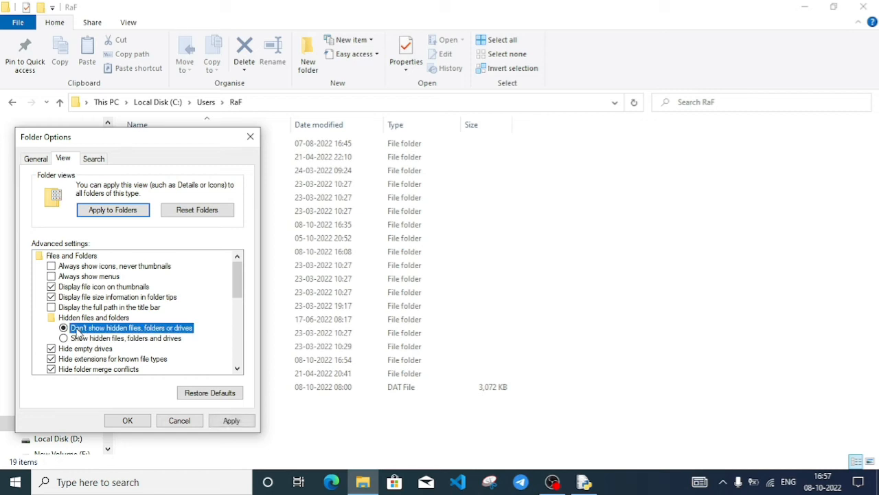
{"action": "mouse_move", "coordinate": [88, 338]}
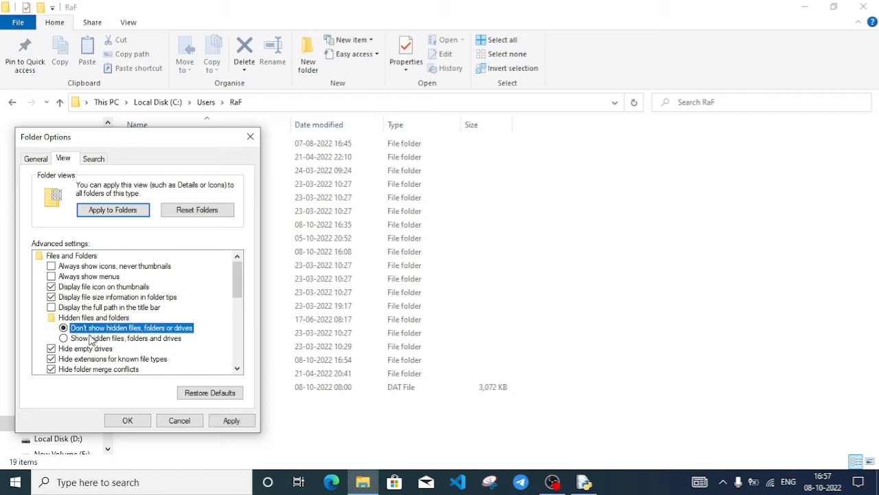
{"action": "left_click", "coordinate": [63, 338]}
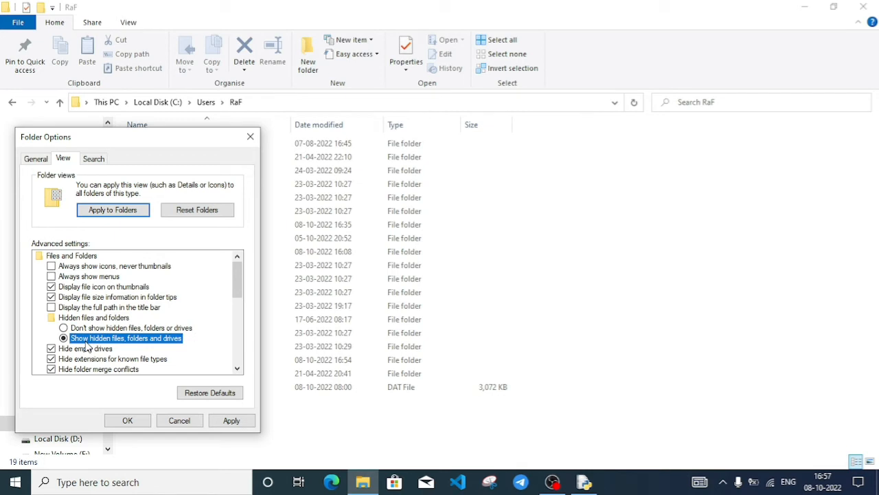
{"action": "left_click", "coordinate": [231, 419]}
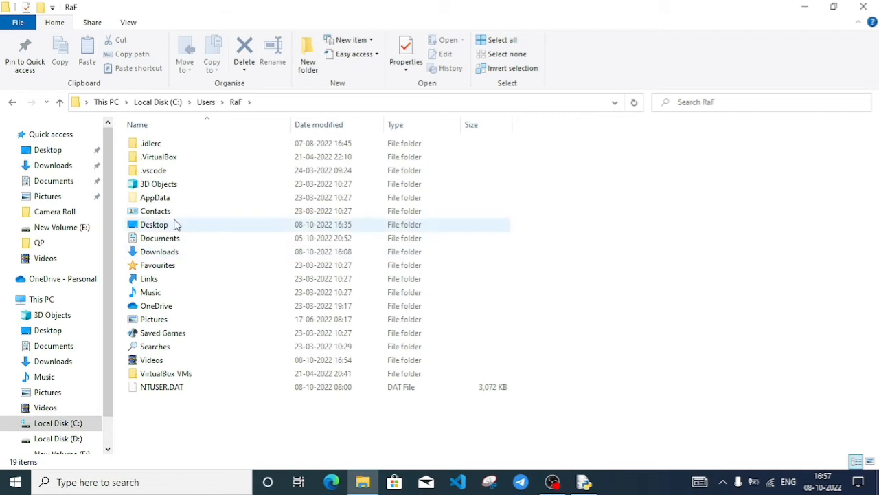
- Open AppData, then Local, checking the sys.executable path in IDLE along the way
{"action": "double_click", "coordinate": [154, 197]}
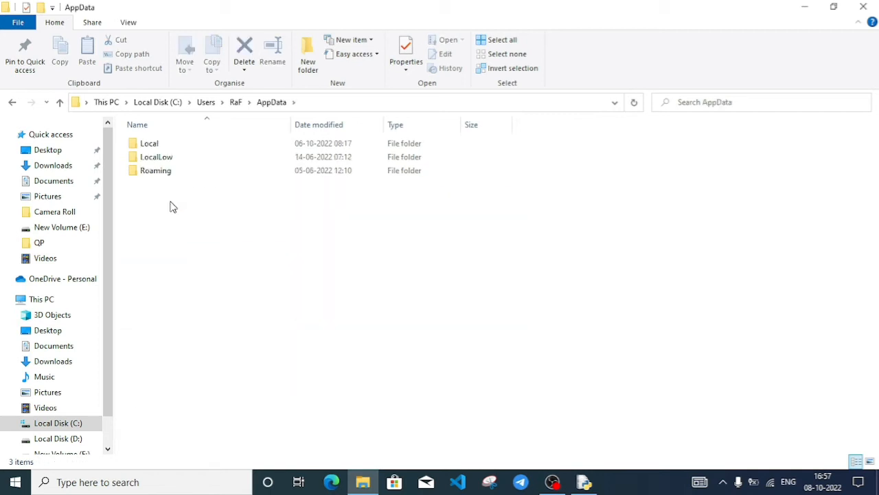
{"action": "mouse_move", "coordinate": [287, 301]}
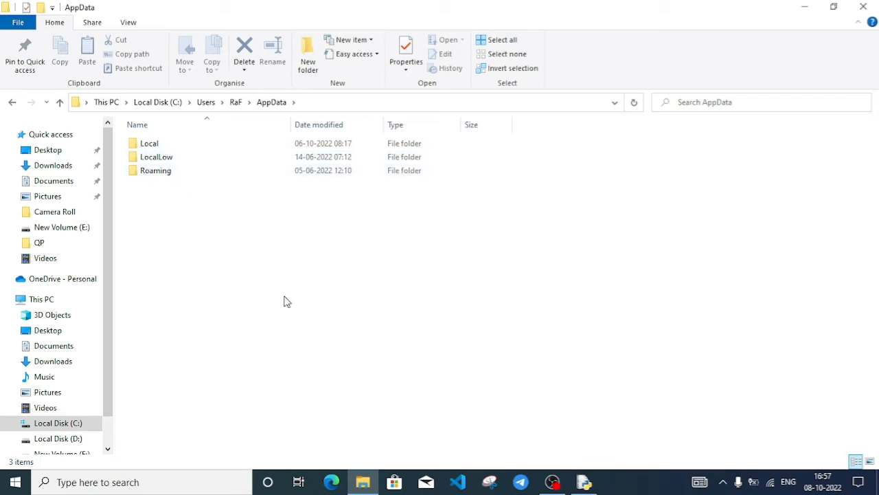
{"action": "left_click", "coordinate": [584, 481]}
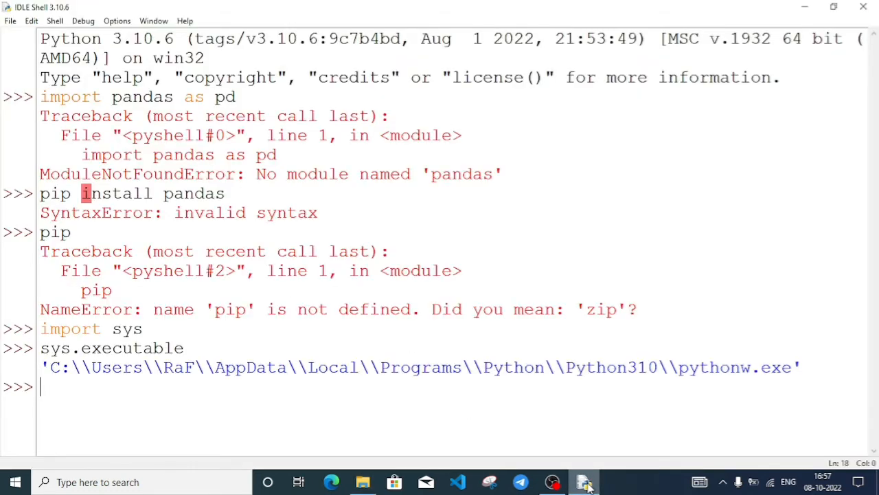
{"action": "left_click", "coordinate": [362, 482]}
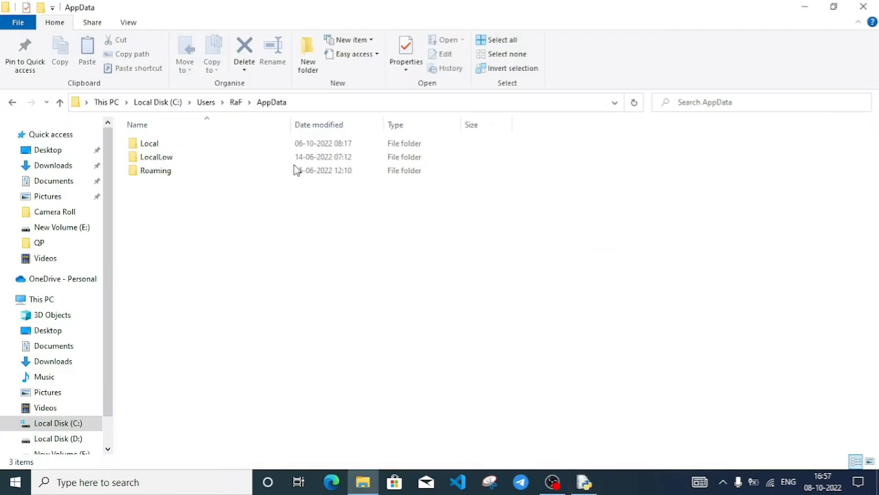
{"action": "double_click", "coordinate": [149, 142]}
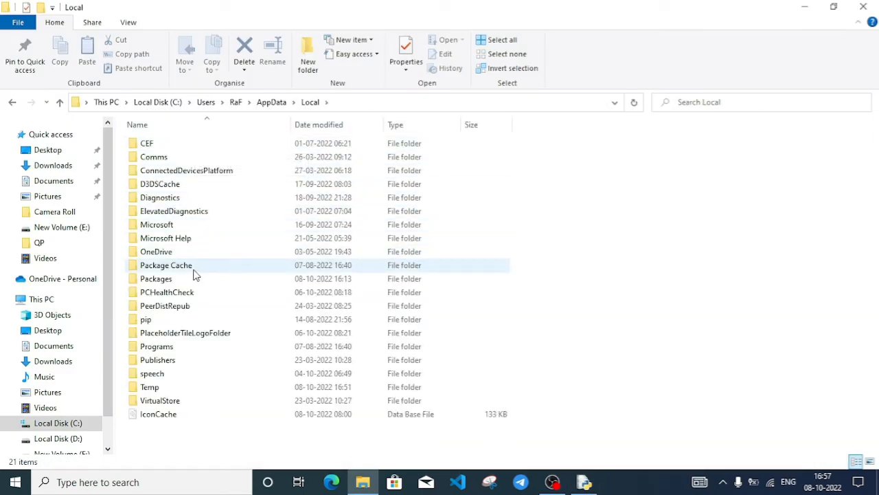
{"action": "mouse_move", "coordinate": [193, 252]}
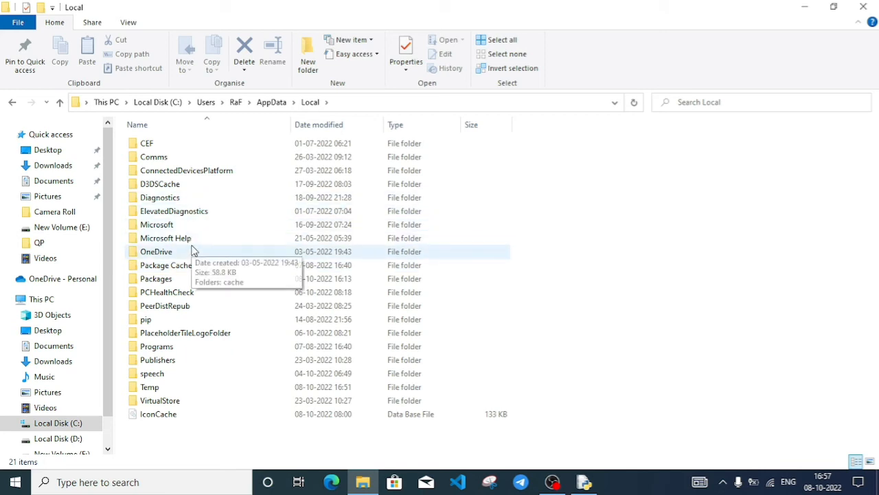
{"action": "mouse_move", "coordinate": [579, 468]}
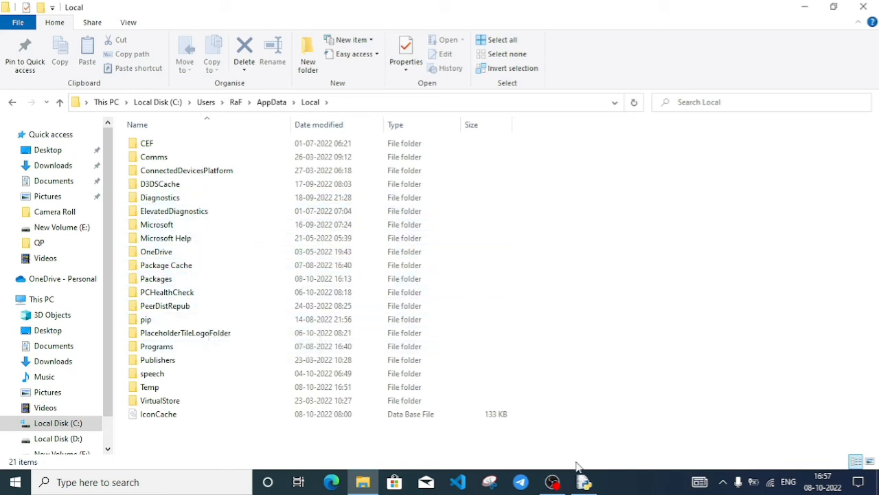
{"action": "left_click", "coordinate": [584, 482]}
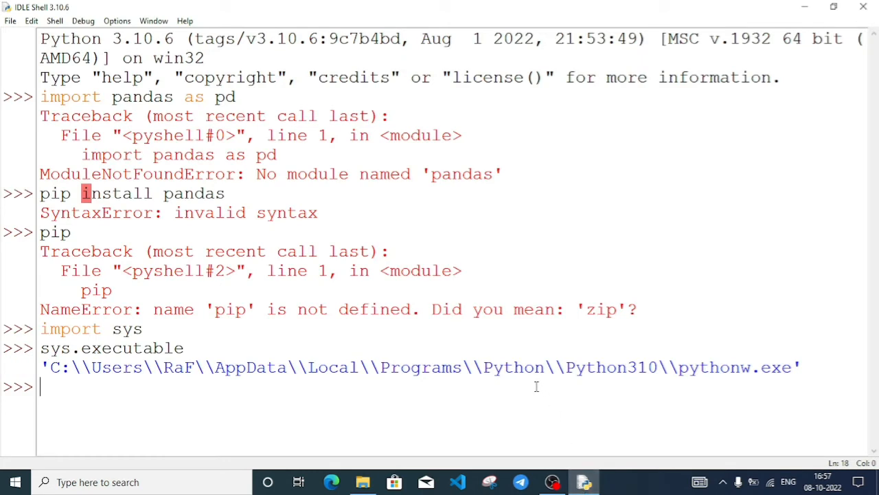
{"action": "mouse_move", "coordinate": [847, 63]}
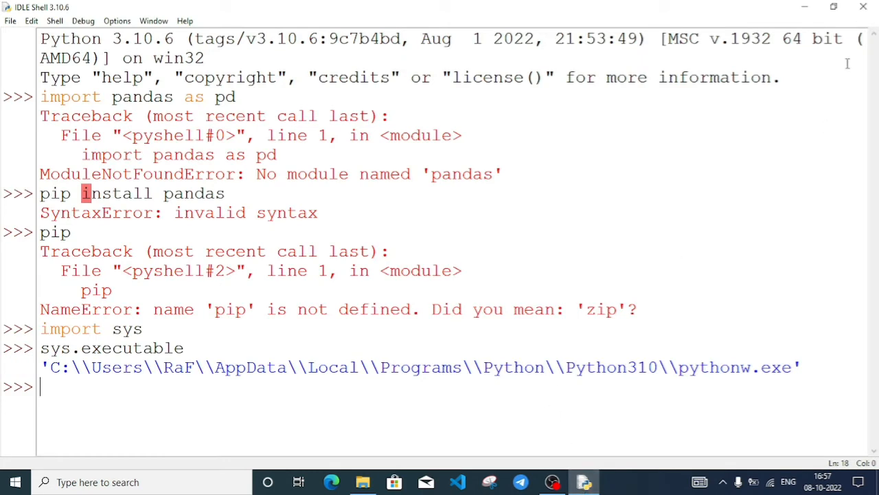
{"action": "left_click", "coordinate": [363, 482]}
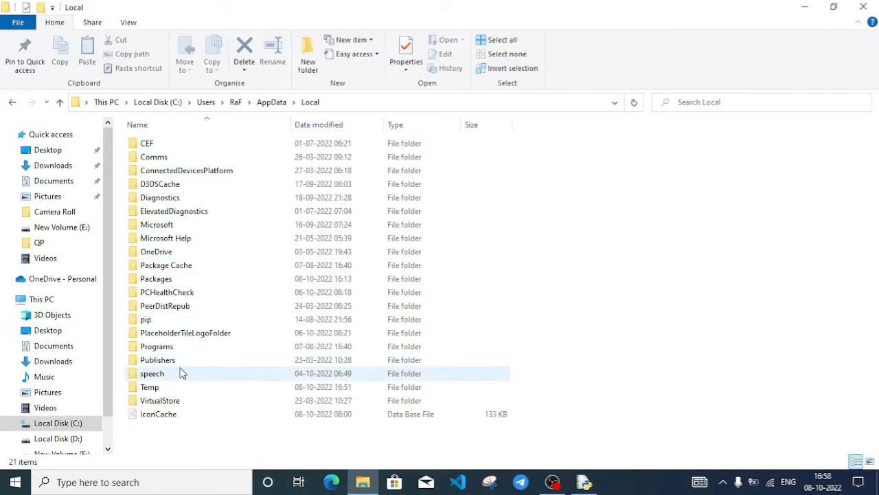
- Navigate through Programs, Python and Python310 into Scripts, and select the pip application
{"action": "double_click", "coordinate": [156, 345]}
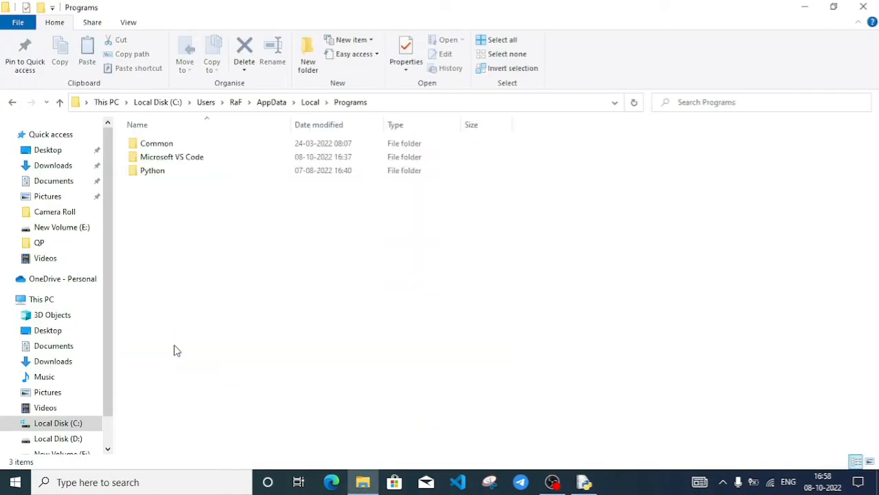
{"action": "left_click", "coordinate": [152, 169]}
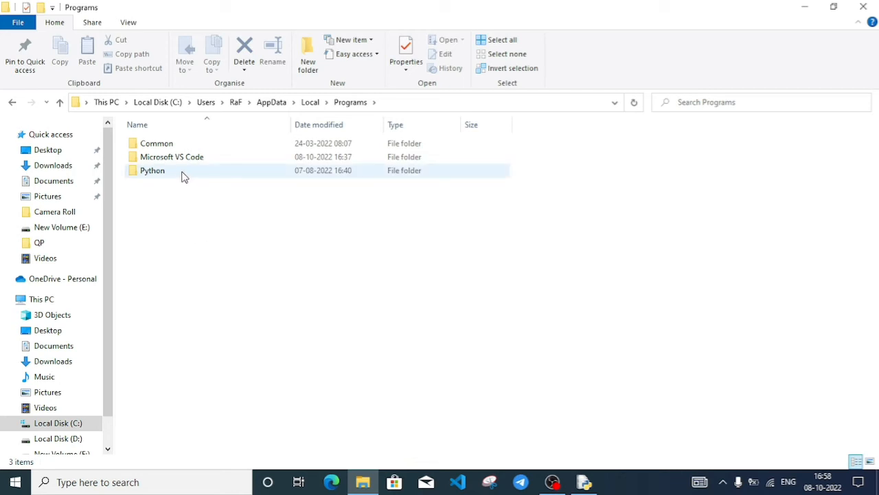
{"action": "double_click", "coordinate": [152, 169]}
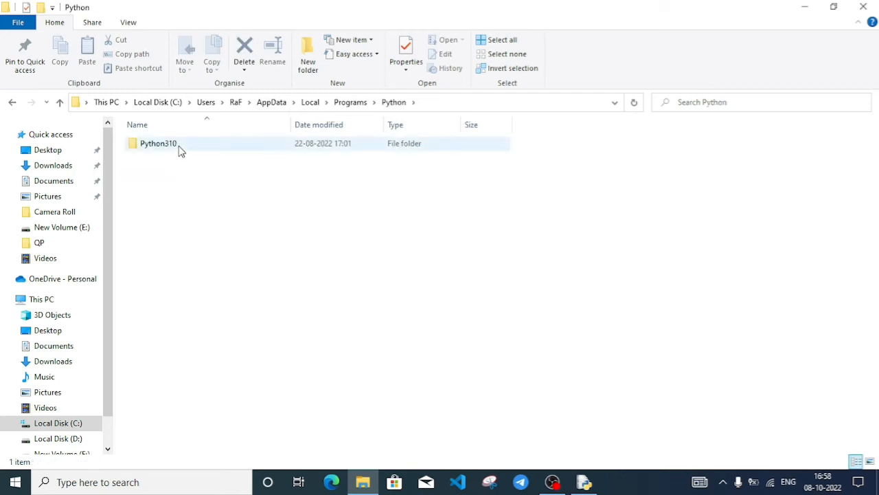
{"action": "mouse_move", "coordinate": [233, 147]}
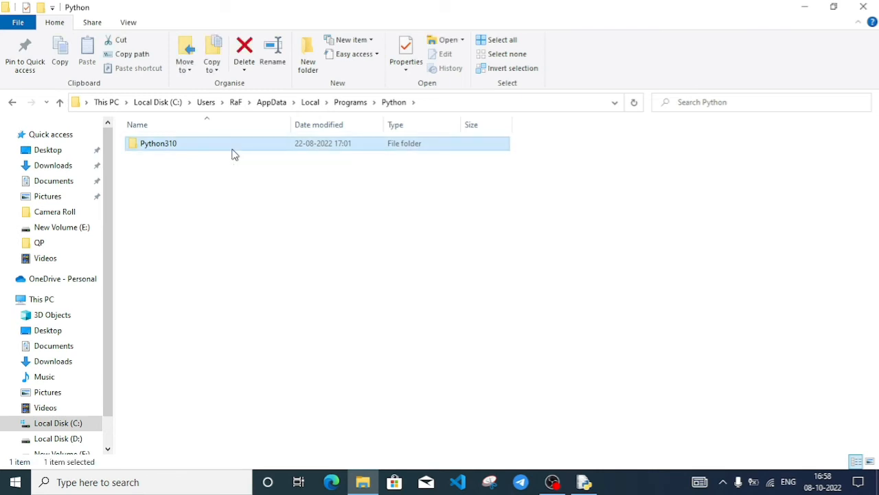
{"action": "mouse_move", "coordinate": [234, 149]}
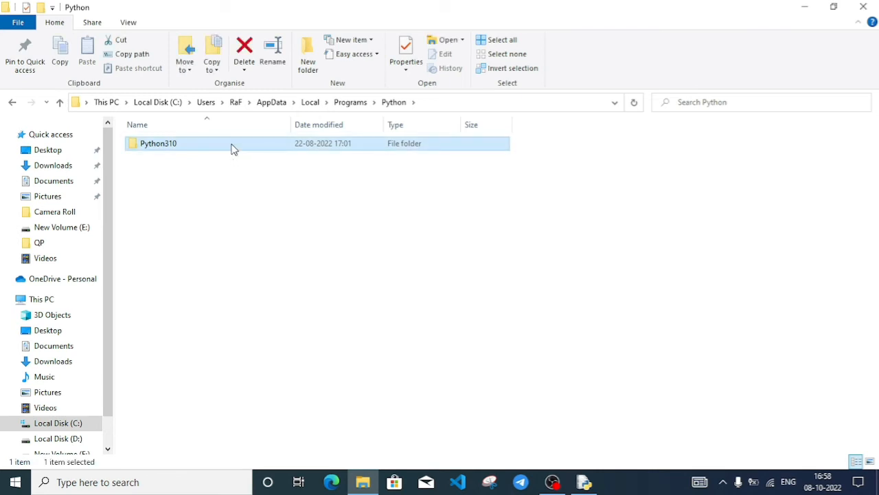
{"action": "double_click", "coordinate": [158, 143]}
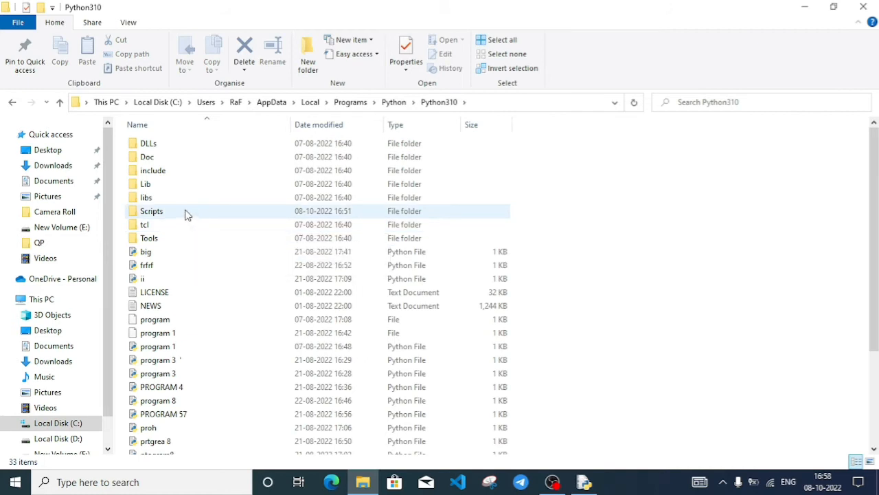
{"action": "double_click", "coordinate": [151, 211]}
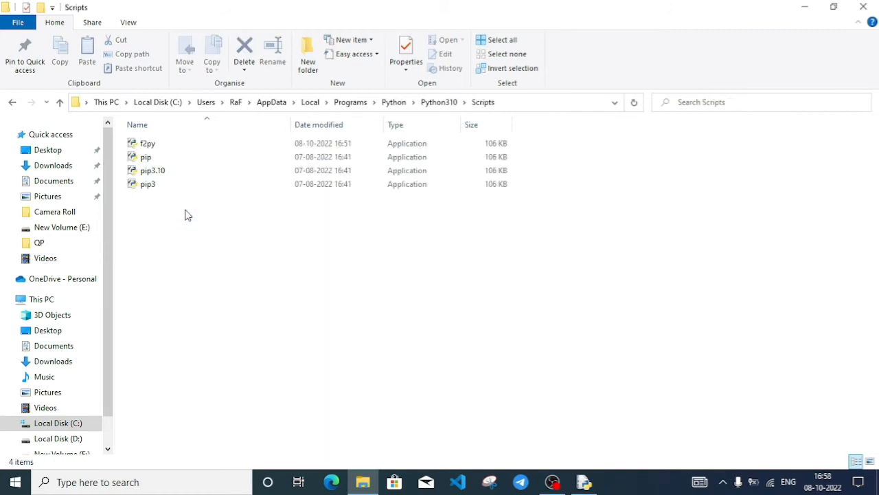
{"action": "mouse_move", "coordinate": [165, 158]}
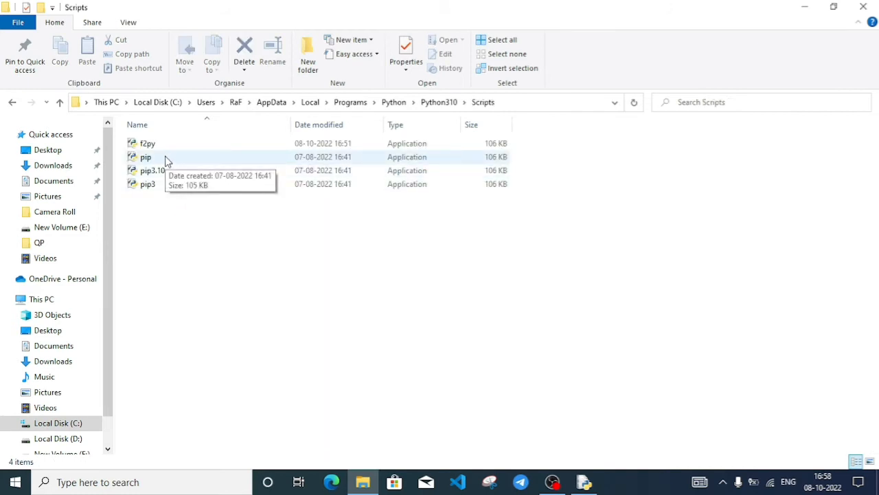
{"action": "left_click", "coordinate": [146, 157]}
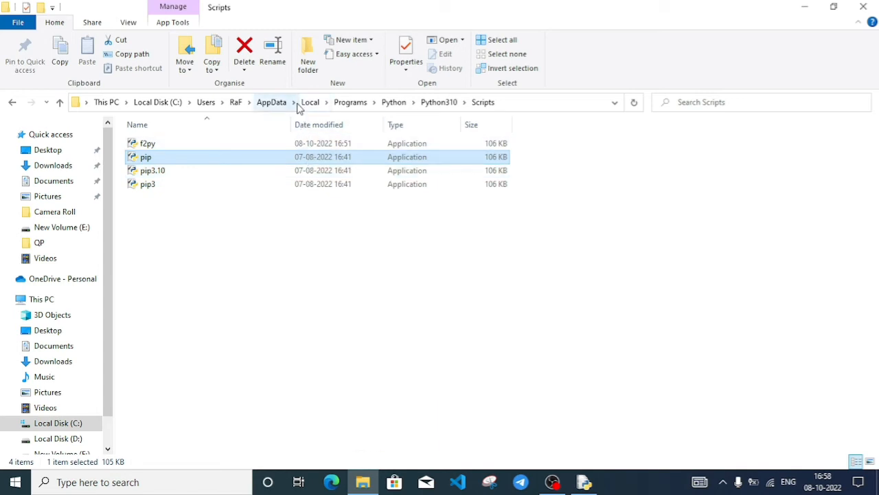
- Reveal the Scripts folder's full text path in the address bar, then launch Command Prompt via Win+R
{"action": "left_click", "coordinate": [310, 102]}
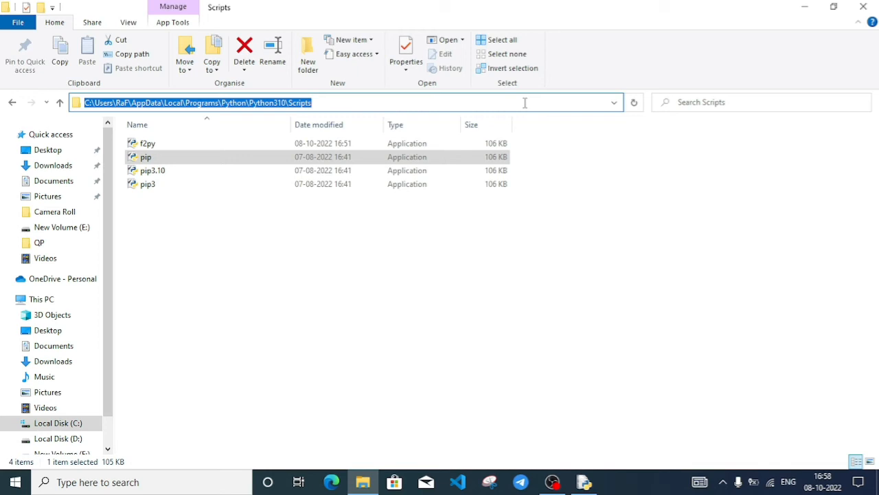
{"action": "mouse_move", "coordinate": [412, 37]}
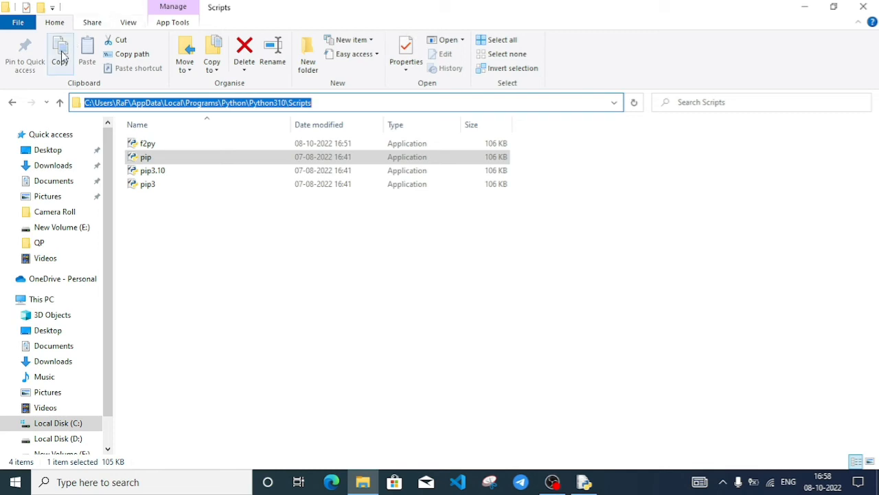
{"action": "mouse_move", "coordinate": [300, 297]}
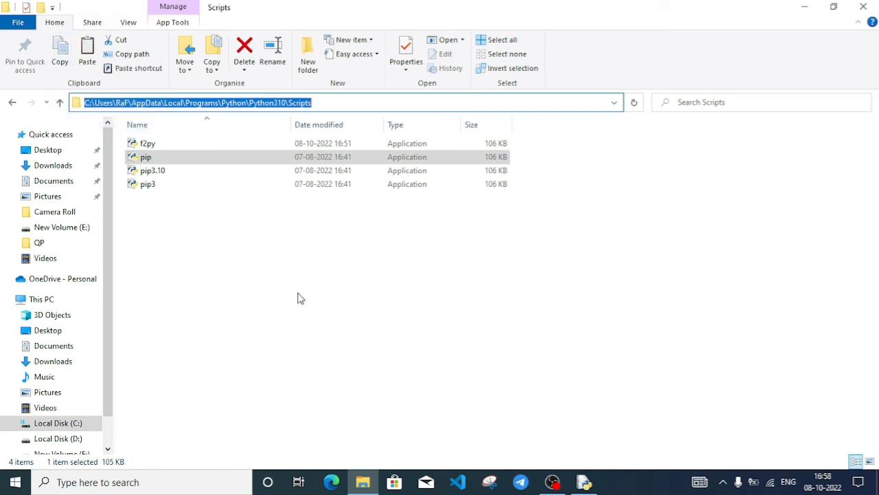
{"action": "mouse_move", "coordinate": [408, 343]}
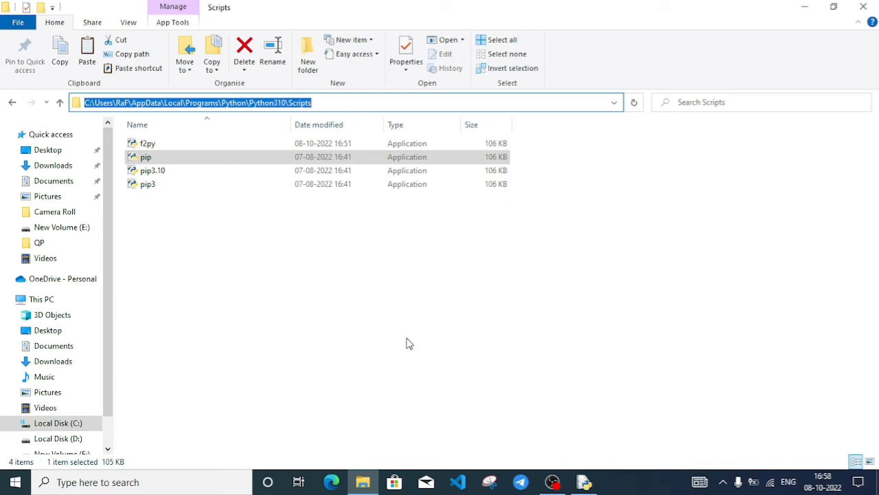
{"action": "key", "text": "Win+r"}
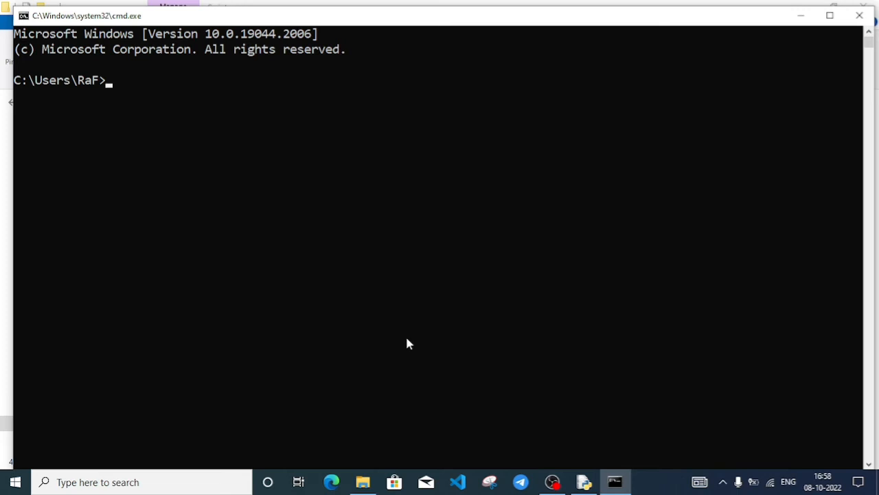
- Type 'cd "' at the prompt and copy the Scripts folder path from File Explorer's address bar
{"action": "type", "text": "cd"}
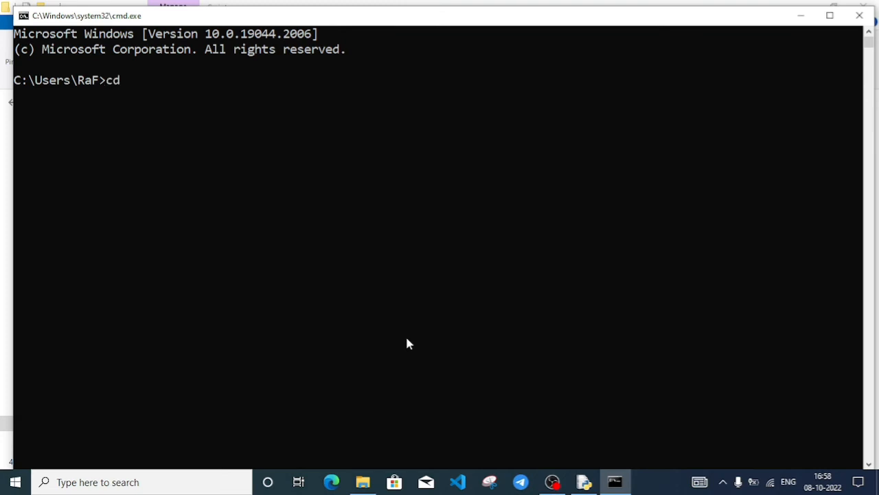
{"action": "type", "text": "\""}
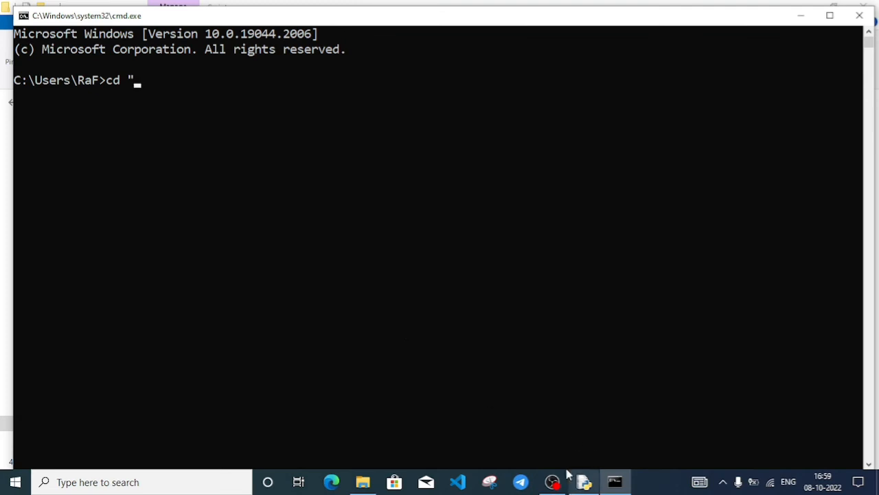
{"action": "left_click", "coordinate": [362, 482]}
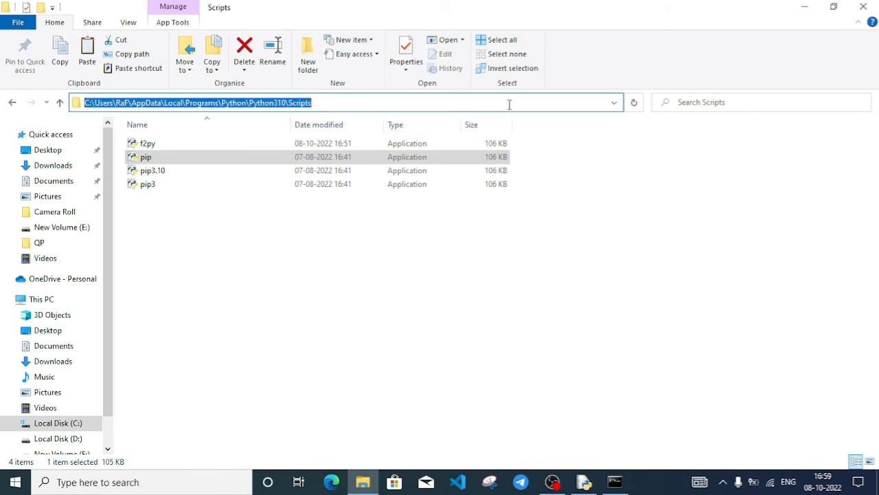
{"action": "right_click", "coordinate": [508, 103]}
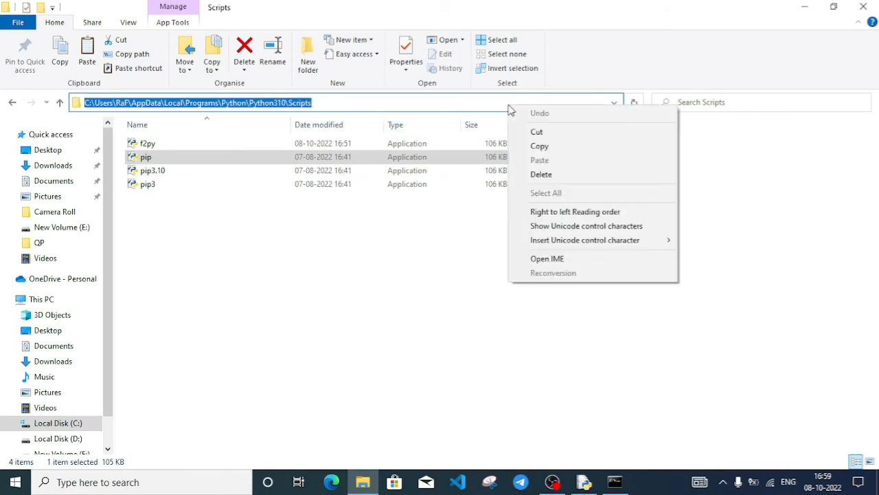
{"action": "left_click", "coordinate": [539, 145]}
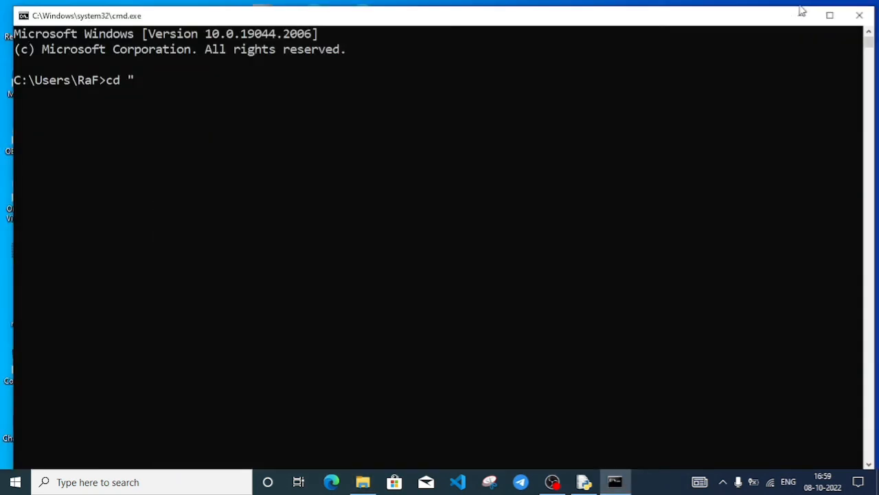
{"action": "mouse_move", "coordinate": [199, 86]}
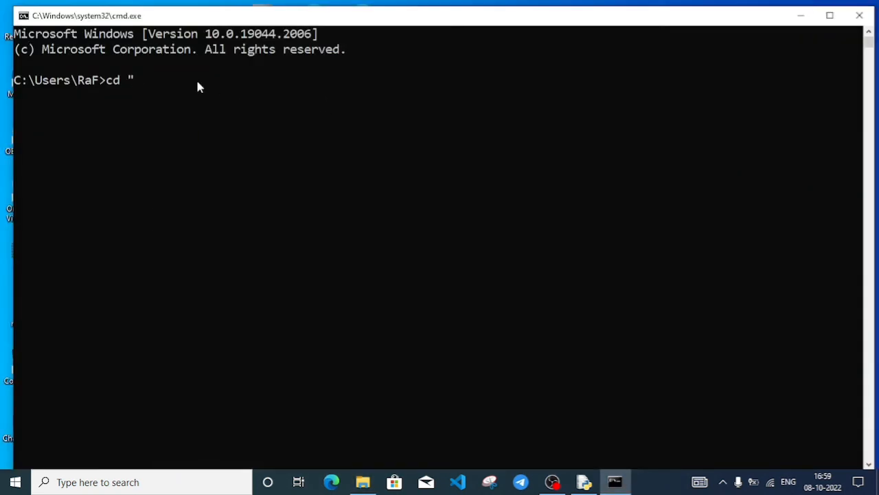
- Complete 'cd "C:\Users\RaF\AppData\Local\Programs\Python\Python310\Scripts"' to enter the Scripts folder
{"action": "type", "text": "C:\\Users\\RaF\\AppData\\Local\\Programs\\Python\\Python310\\Scripts"}
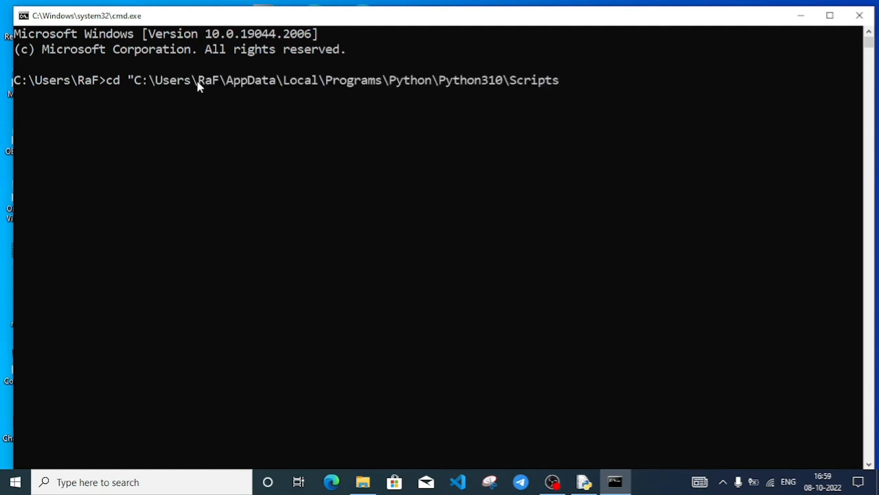
{"action": "type", "text": "\""}
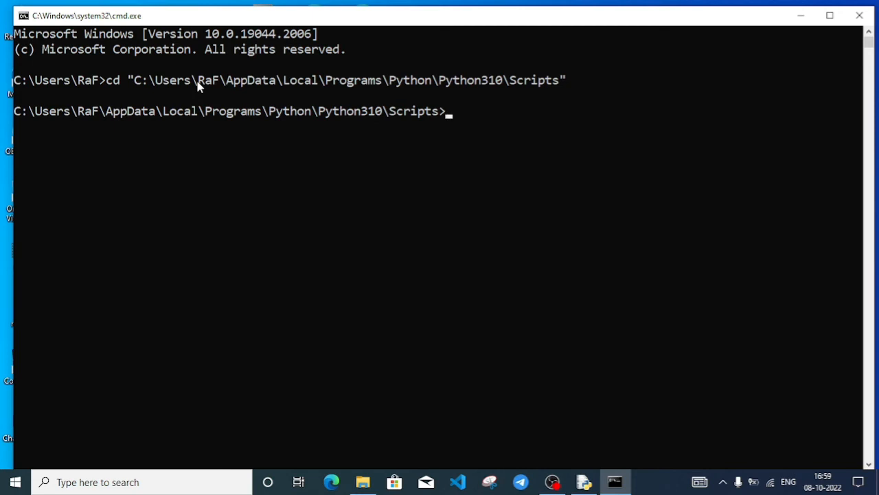
- Run pip with no arguments and scroll through its usage, commands and options
{"action": "type", "text": "pi"}
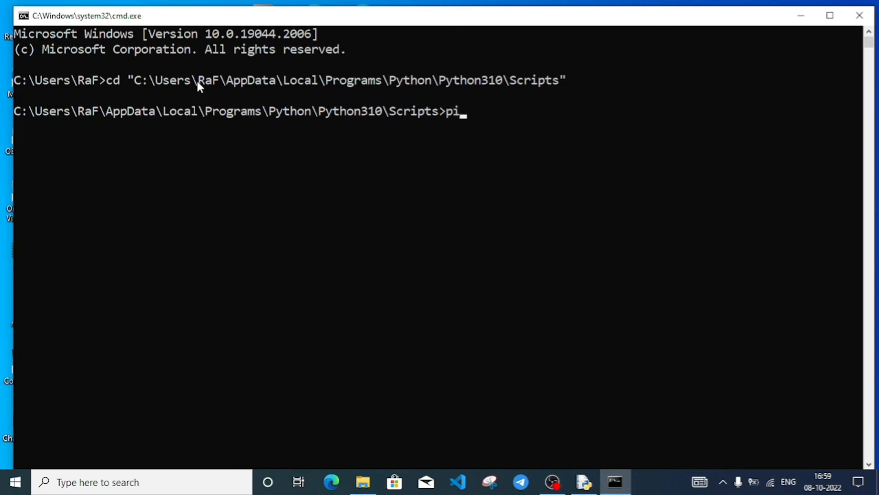
{"action": "type", "text": "p"}
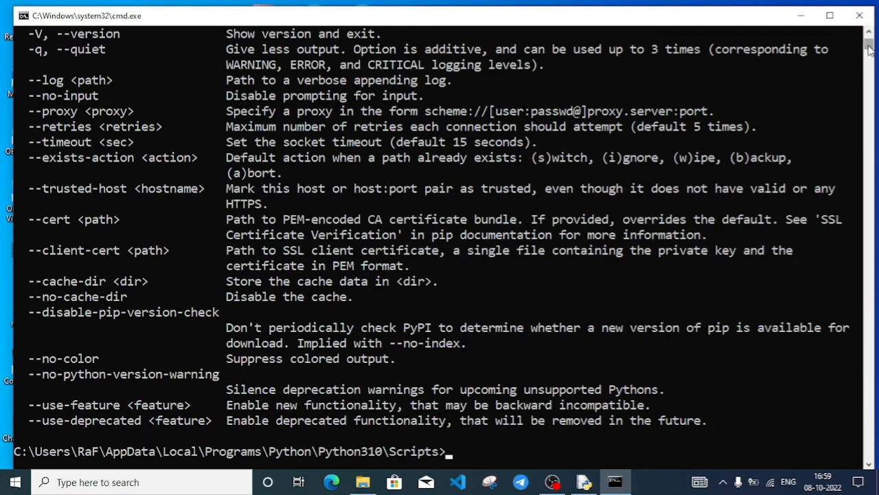
{"action": "scroll", "scroll_direction": "up", "scroll_amount": 3}
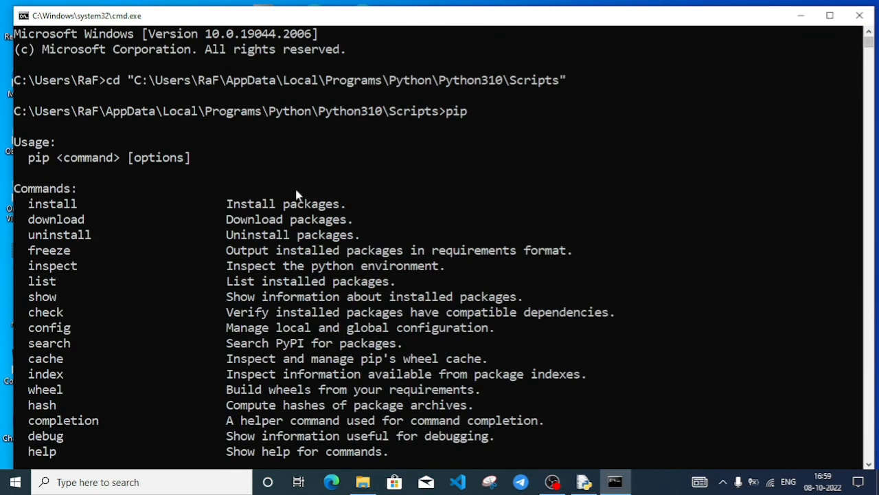
{"action": "mouse_move", "coordinate": [717, 89]}
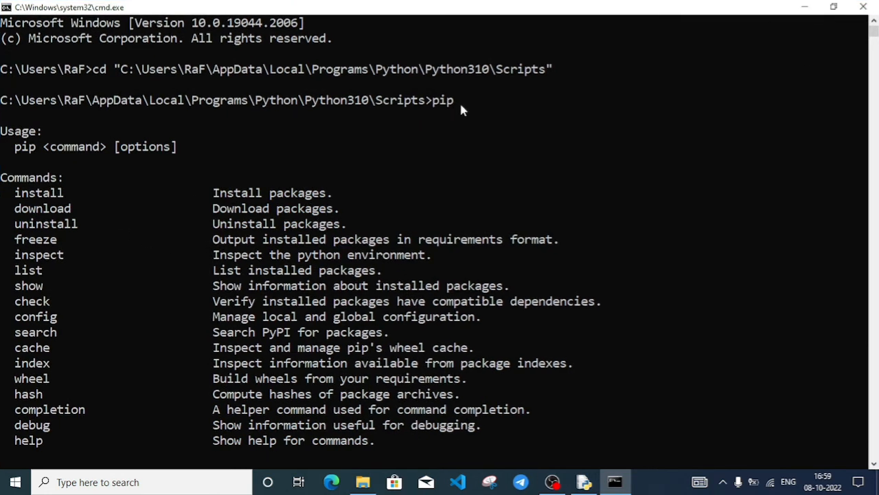
{"action": "mouse_move", "coordinate": [87, 237]}
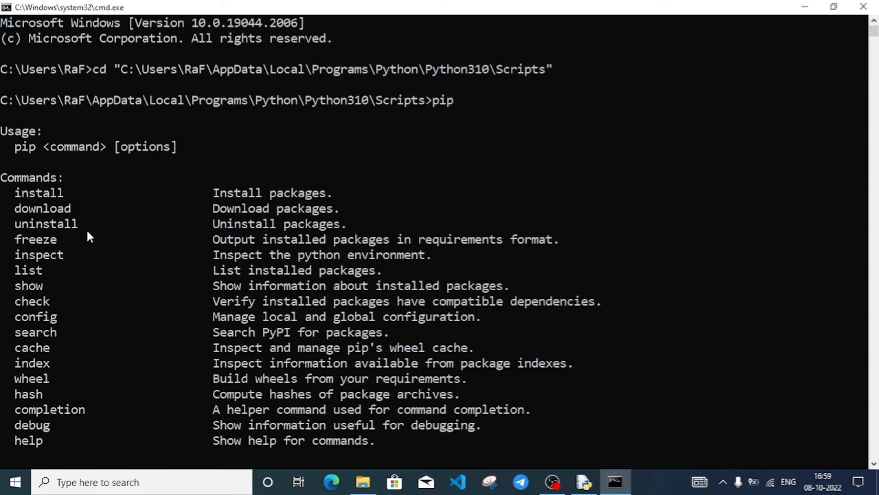
{"action": "mouse_move", "coordinate": [308, 297]}
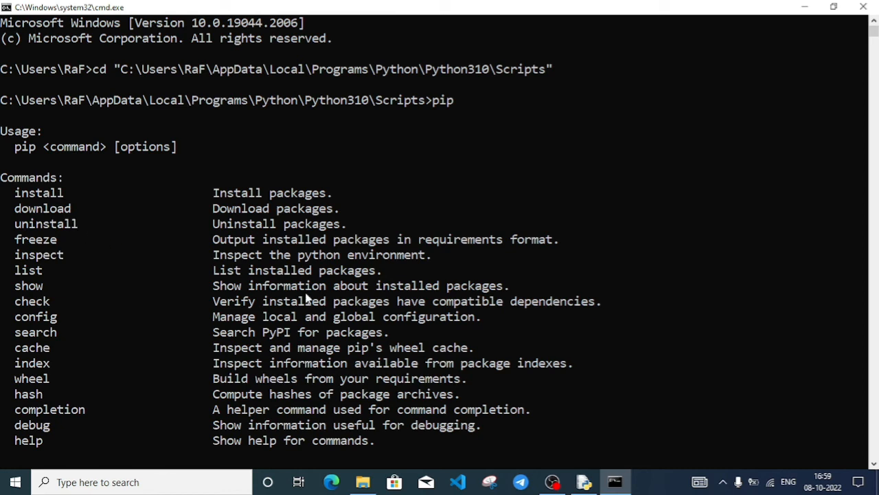
{"action": "mouse_move", "coordinate": [872, 48]}
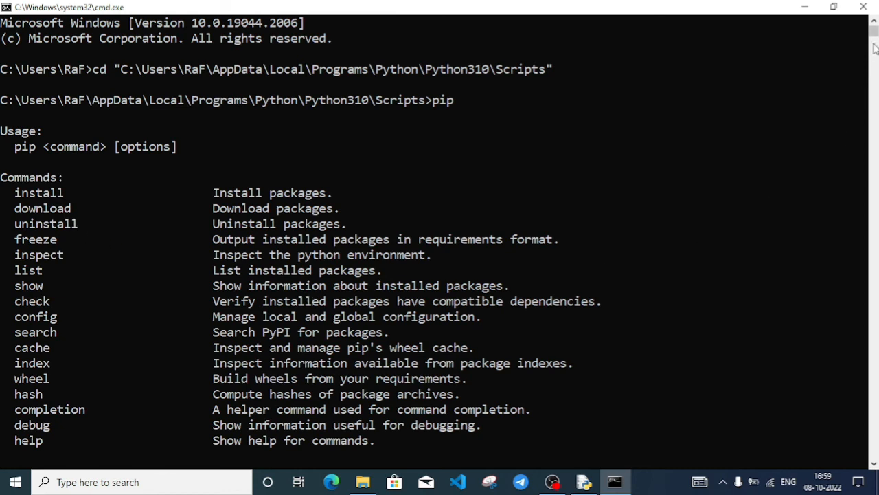
{"action": "scroll", "scroll_direction": "down", "scroll_amount": 3}
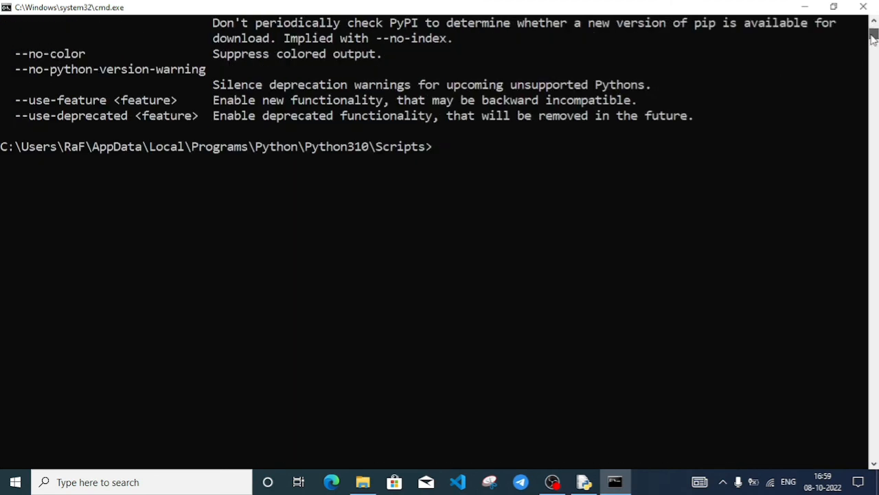
{"action": "mouse_move", "coordinate": [434, 154]}
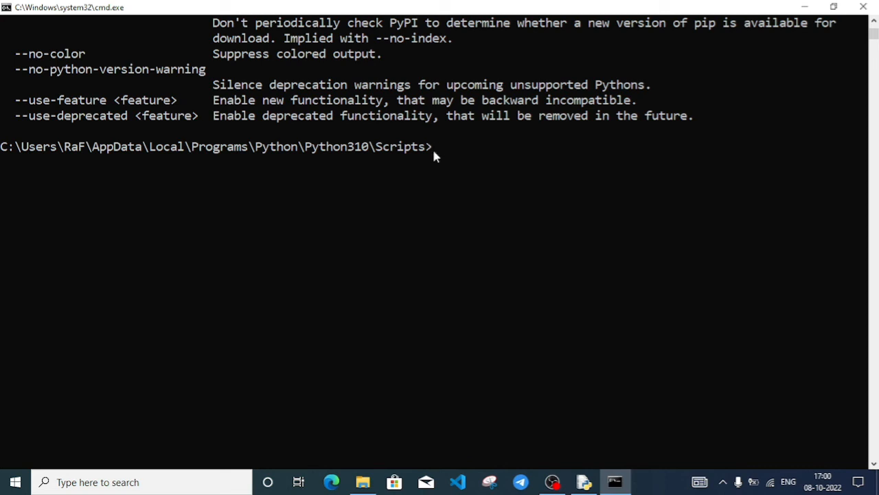
- Run 'pip install pandas' from the Scripts folder until it shows 'Collecting pandas'
{"action": "type", "text": "pip i"}
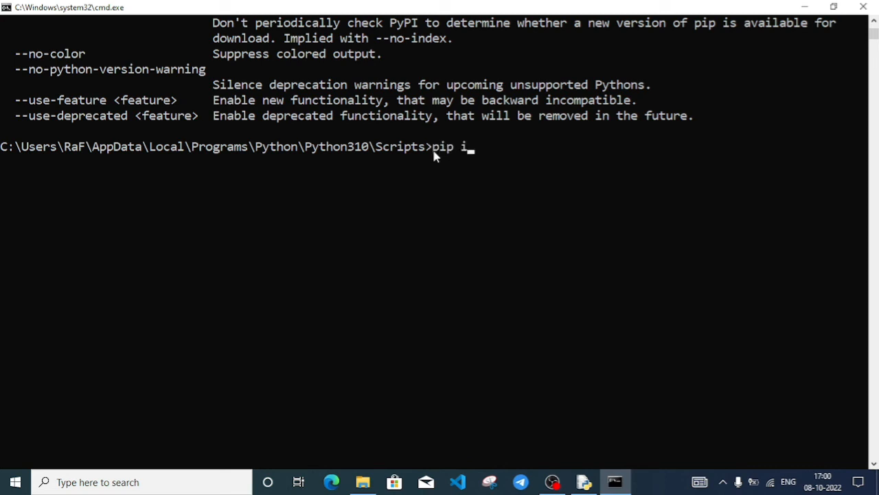
{"action": "type", "text": "nstall pan"}
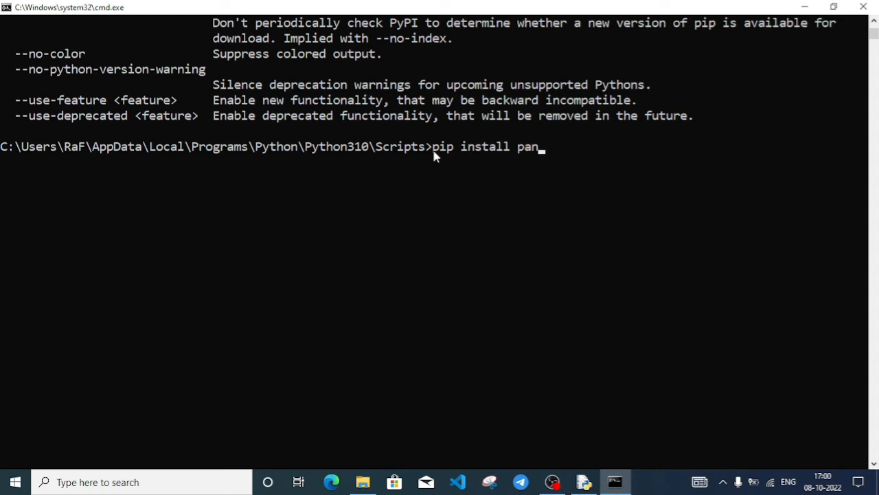
{"action": "type", "text": "das"}
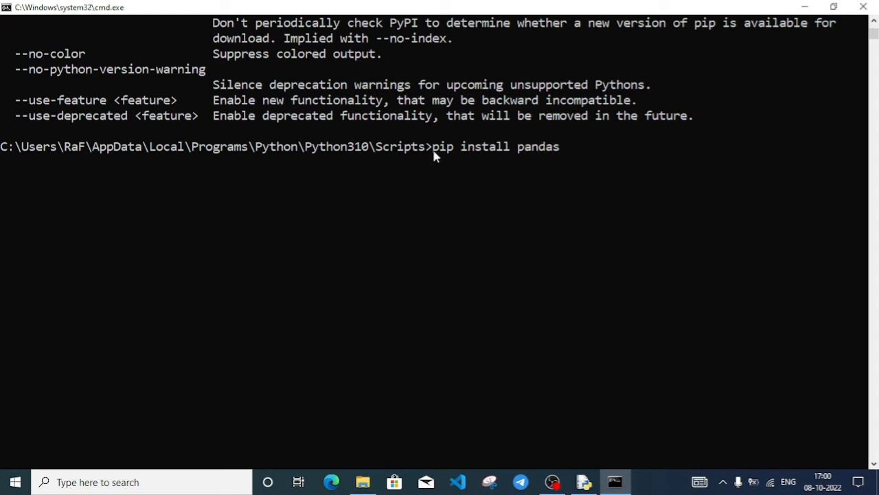
{"action": "mouse_move", "coordinate": [732, 124]}
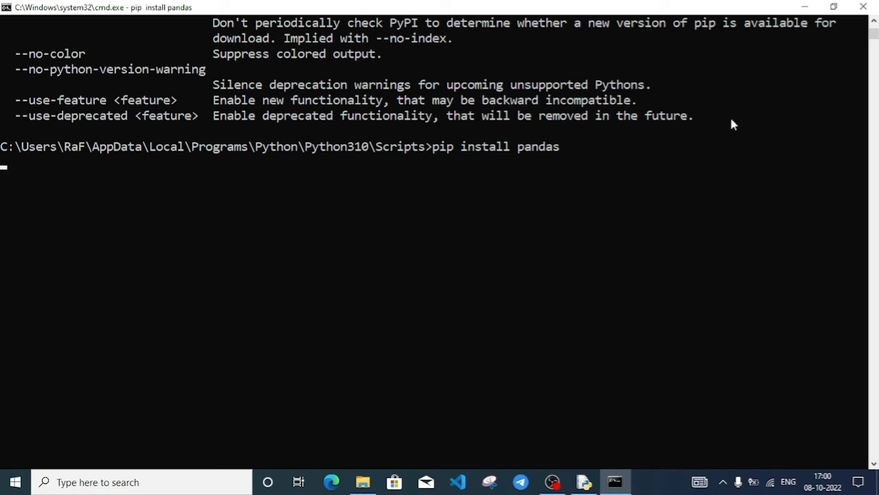
{"action": "key", "text": "Return"}
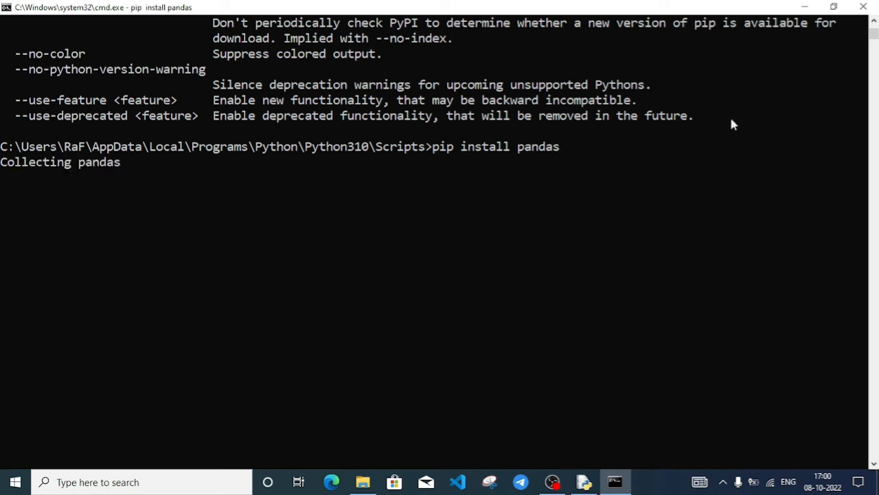